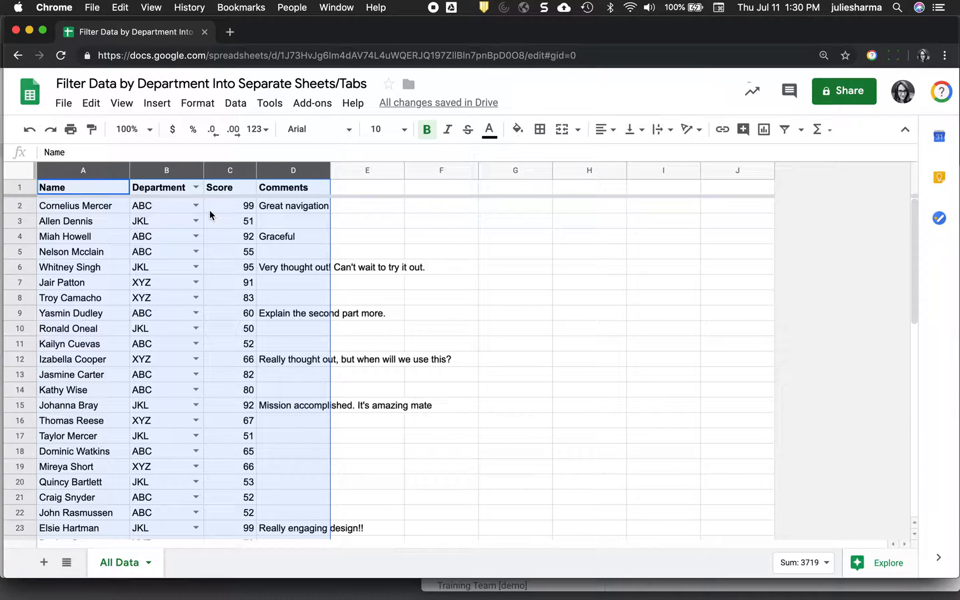
{"action": "mouse_move", "coordinate": [297, 566]}
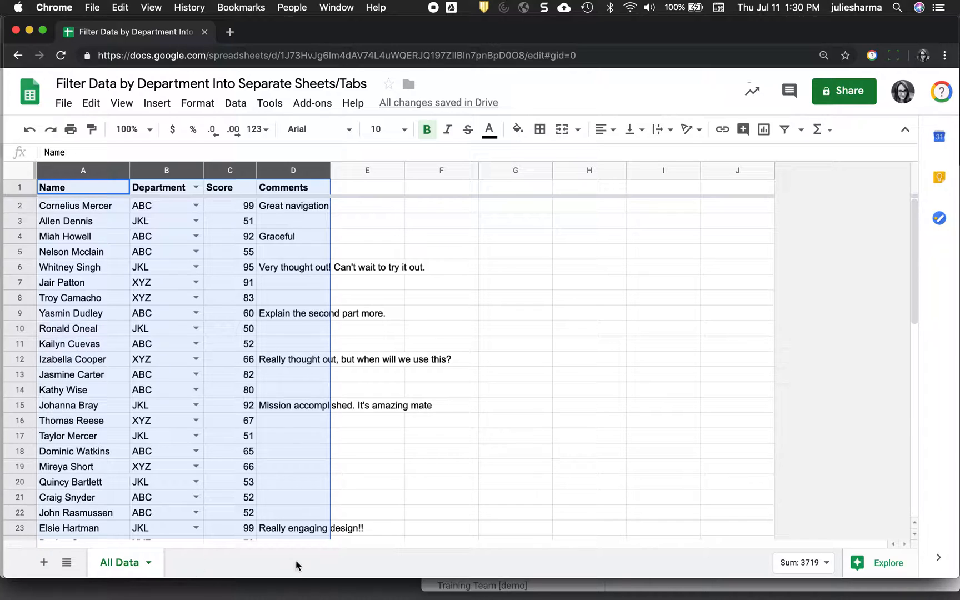
{"action": "mouse_move", "coordinate": [255, 566]}
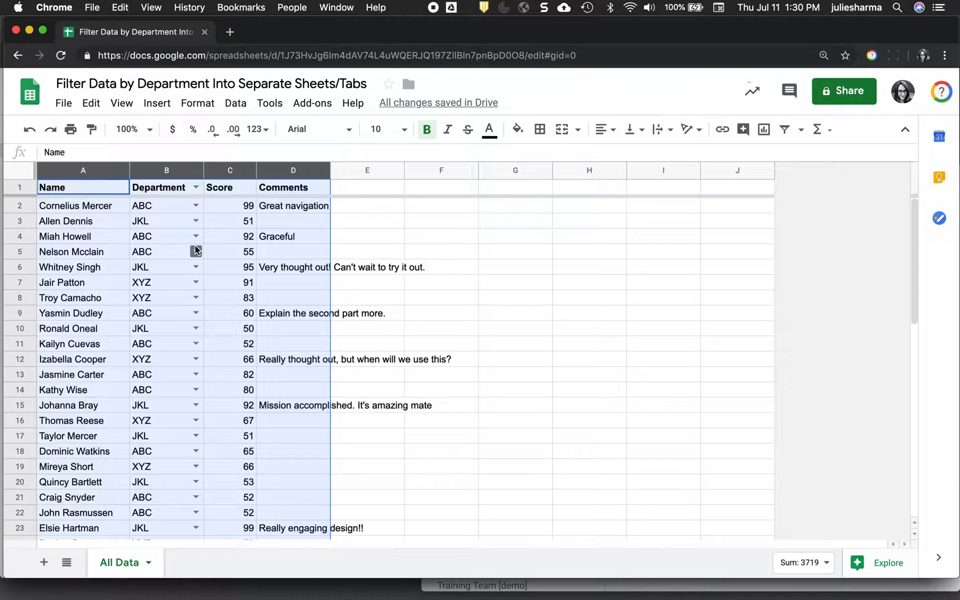
{"action": "mouse_move", "coordinate": [213, 569]}
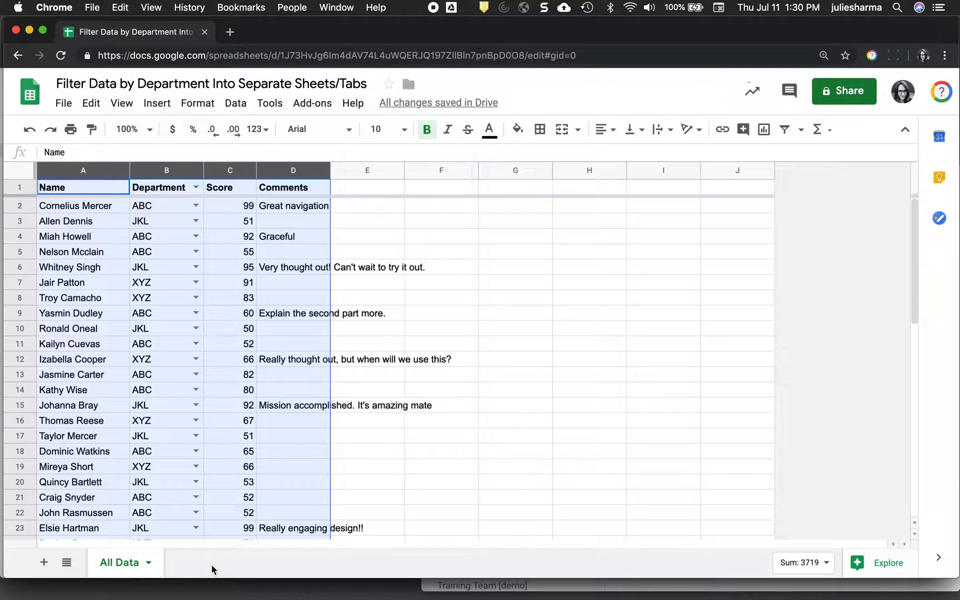
- Start and abandon two unfinished FILTER formulas in the All Data sheet
{"action": "left_click", "coordinate": [441, 205]}
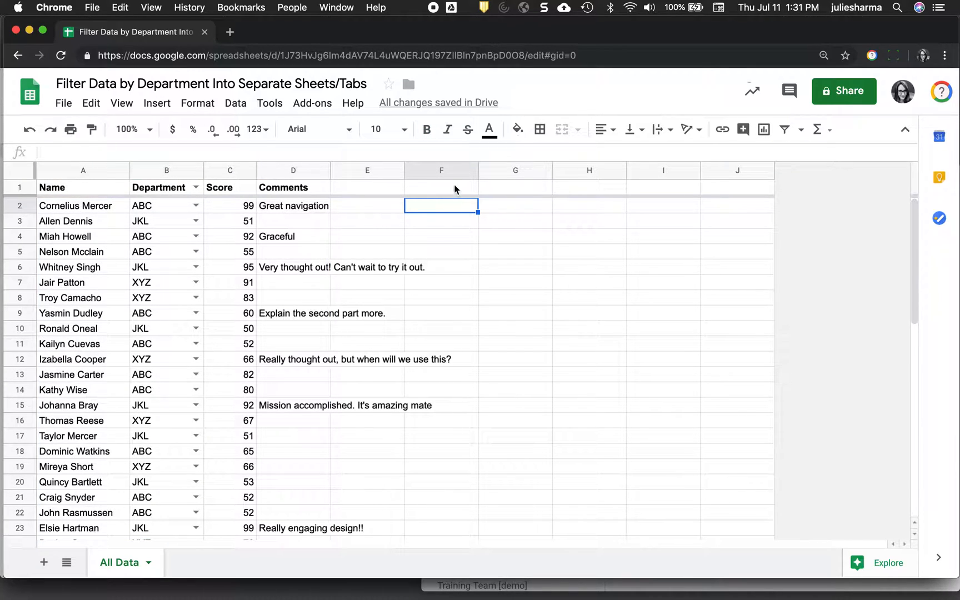
{"action": "type", "text": "=filter"}
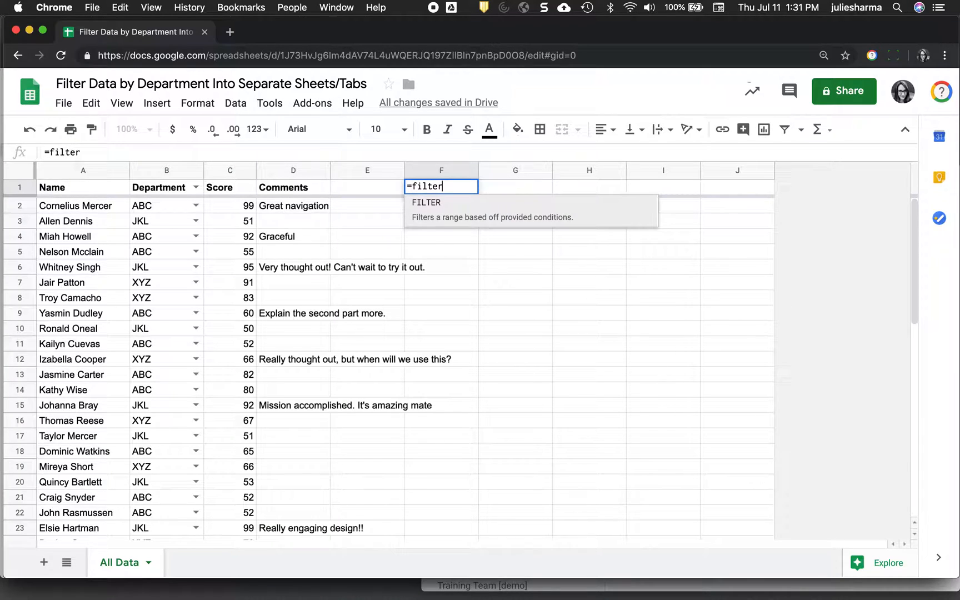
{"action": "type", "text": "("}
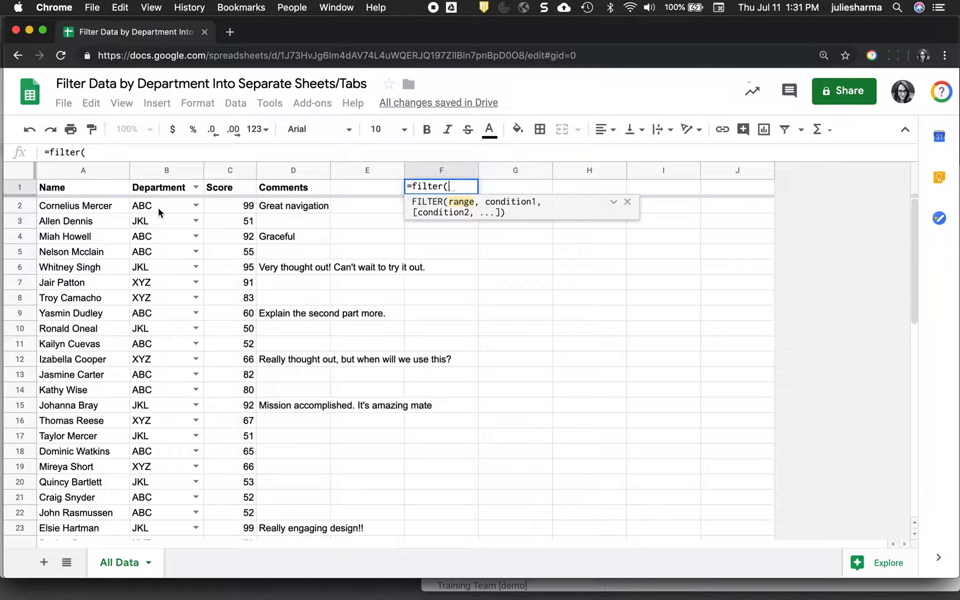
{"action": "key", "text": "Escape"}
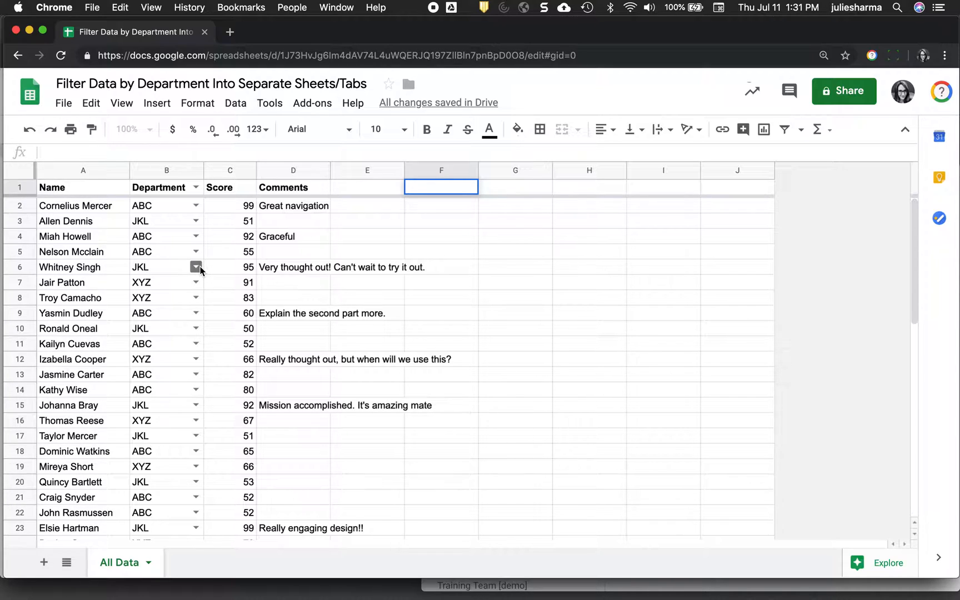
{"action": "type", "text": "=filter("}
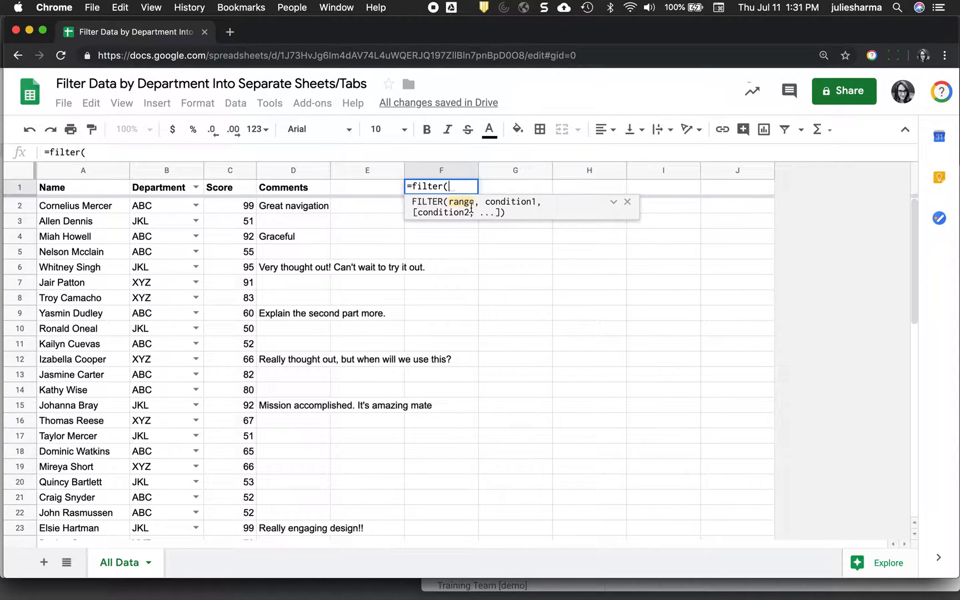
{"action": "mouse_move", "coordinate": [463, 206]}
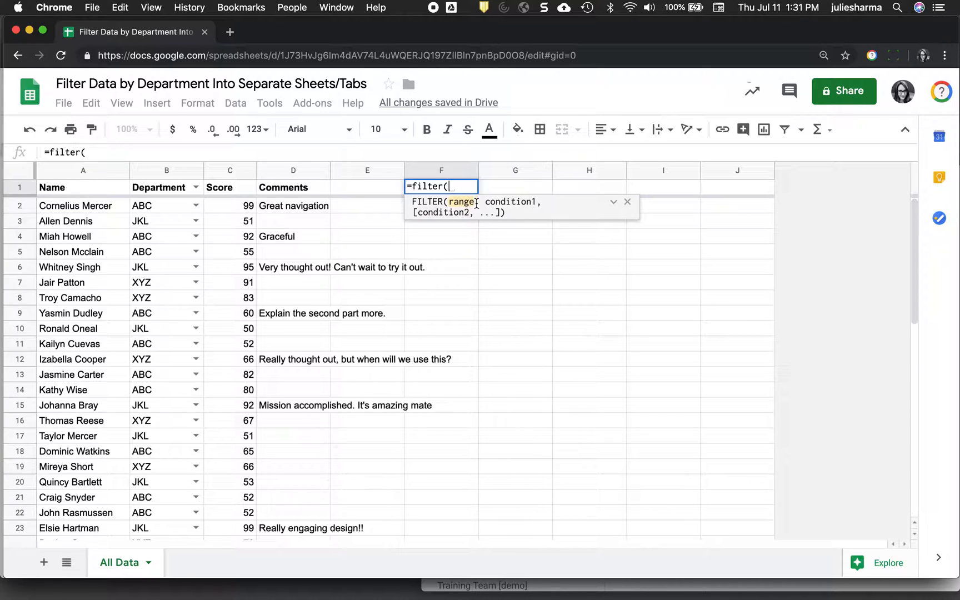
{"action": "mouse_move", "coordinate": [514, 205]}
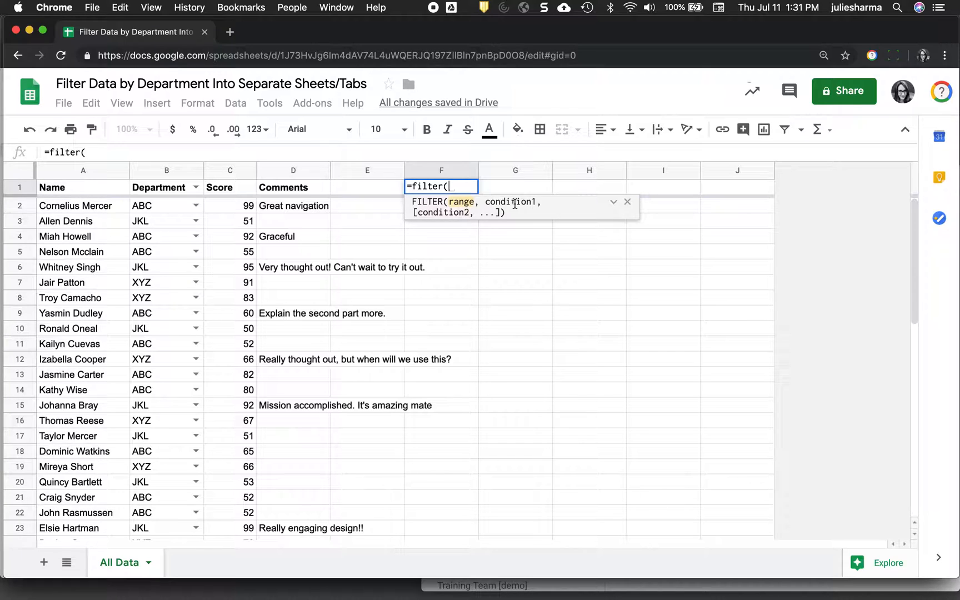
{"action": "key", "text": "Escape"}
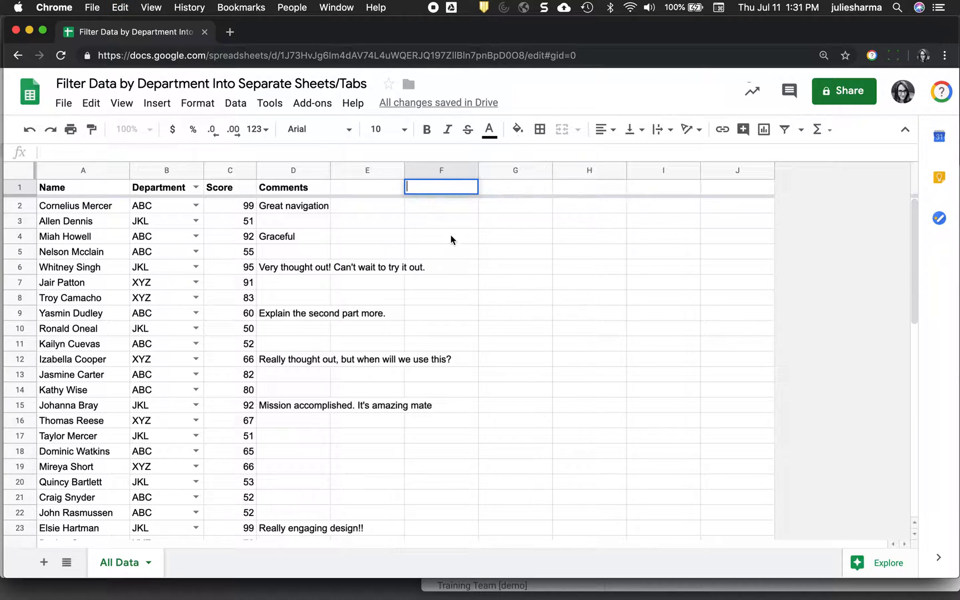
- Create a named range 'data' for 'All Data'!A:D via Data > Named ranges
{"action": "left_click", "coordinate": [235, 104]}
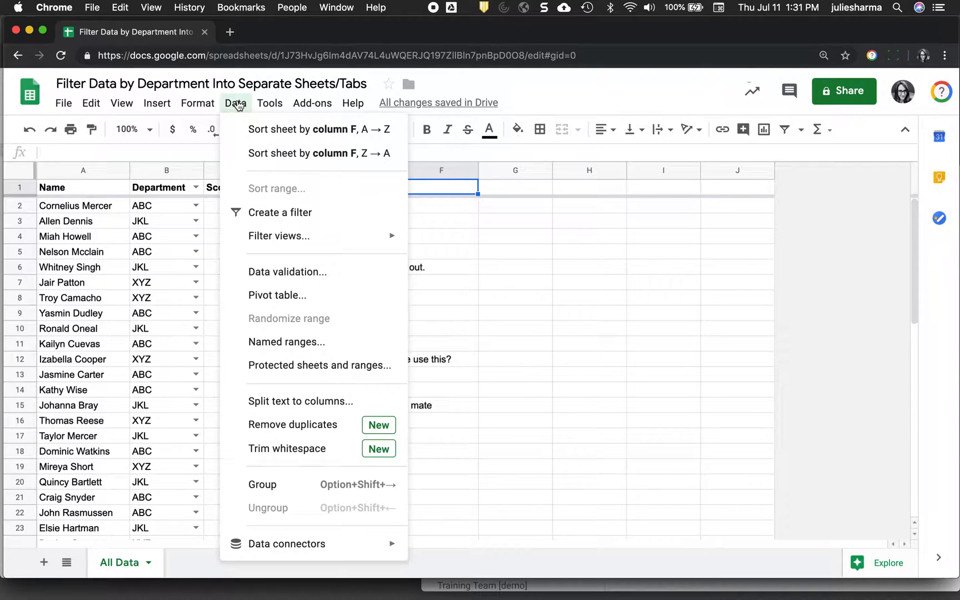
{"action": "mouse_move", "coordinate": [285, 341]}
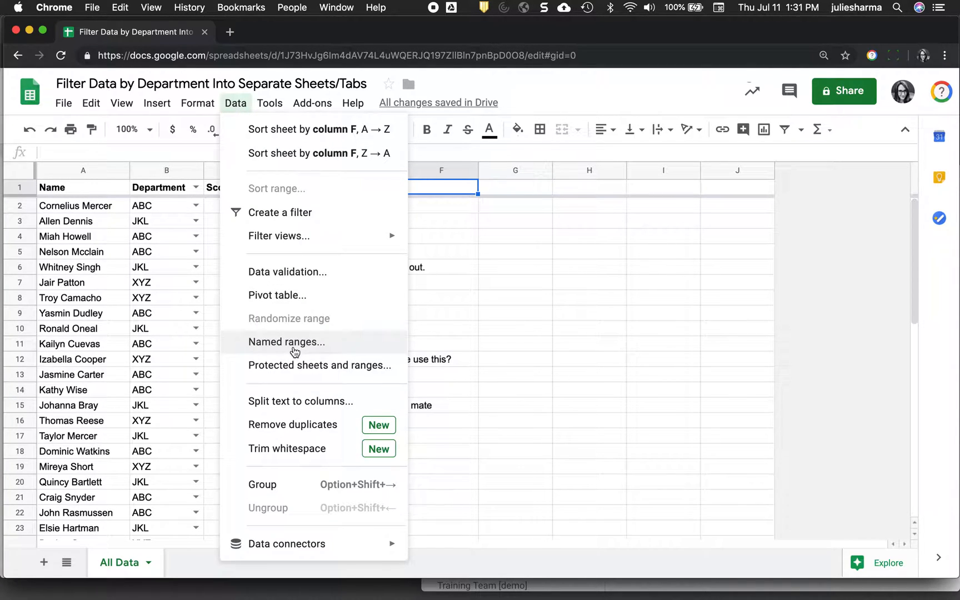
{"action": "mouse_move", "coordinate": [357, 344]}
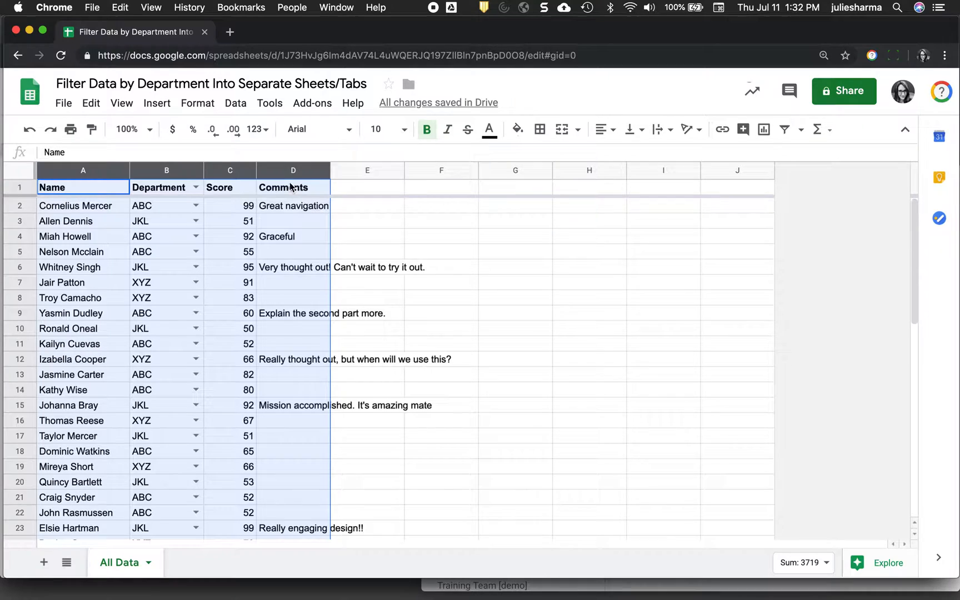
{"action": "left_click", "coordinate": [292, 188]}
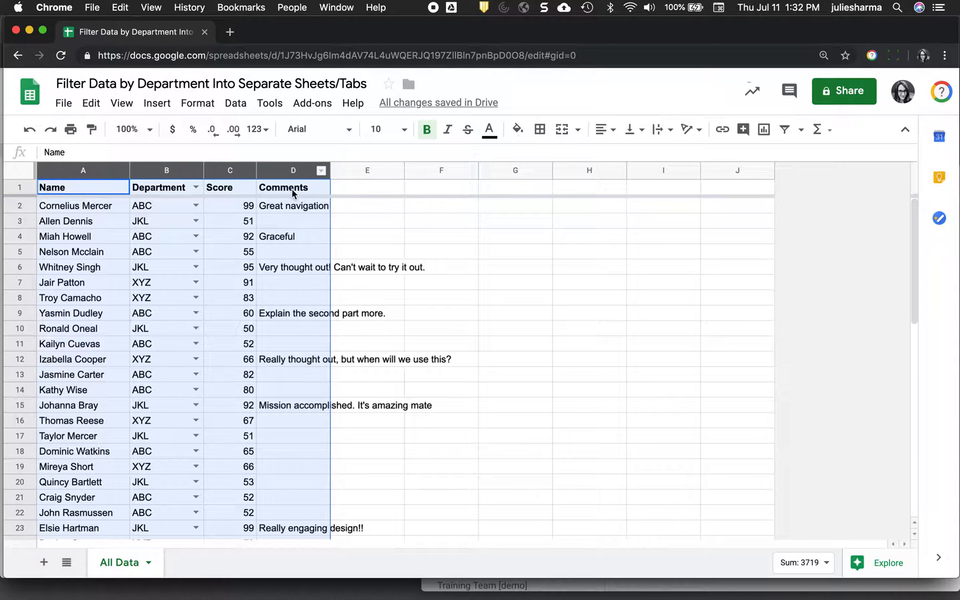
{"action": "left_click", "coordinate": [236, 102]}
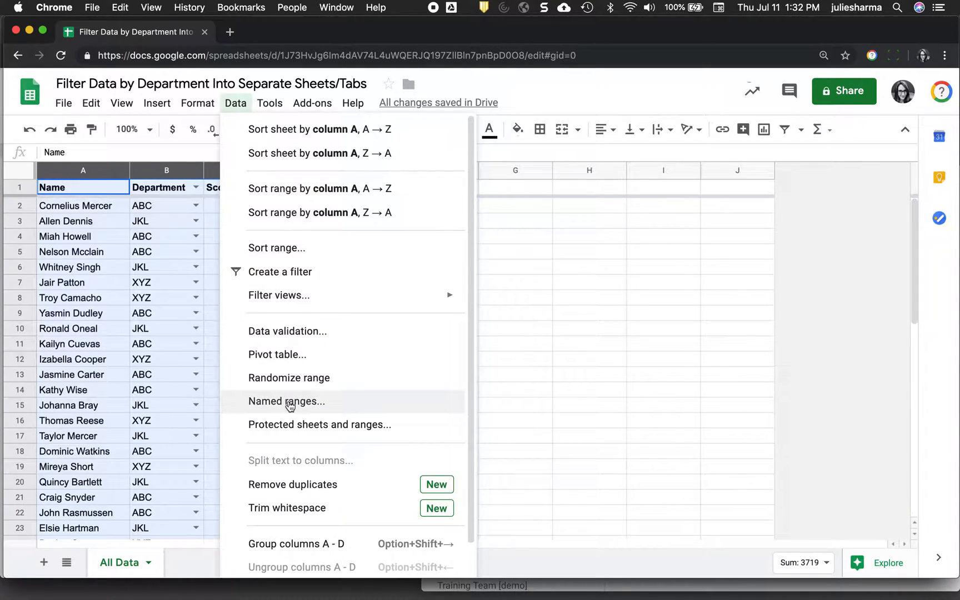
{"action": "left_click", "coordinate": [286, 401]}
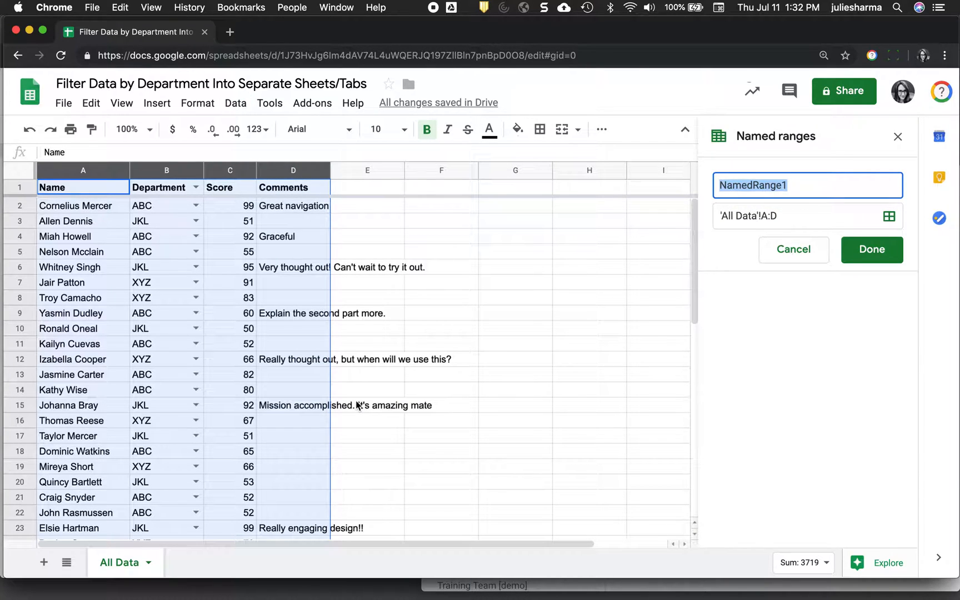
{"action": "type", "text": "data"}
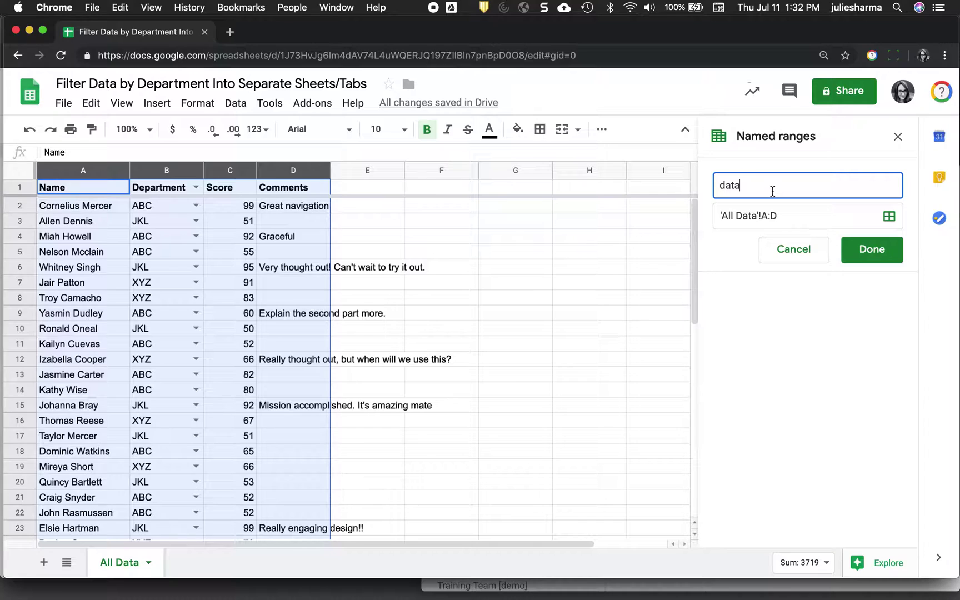
{"action": "mouse_move", "coordinate": [790, 216]}
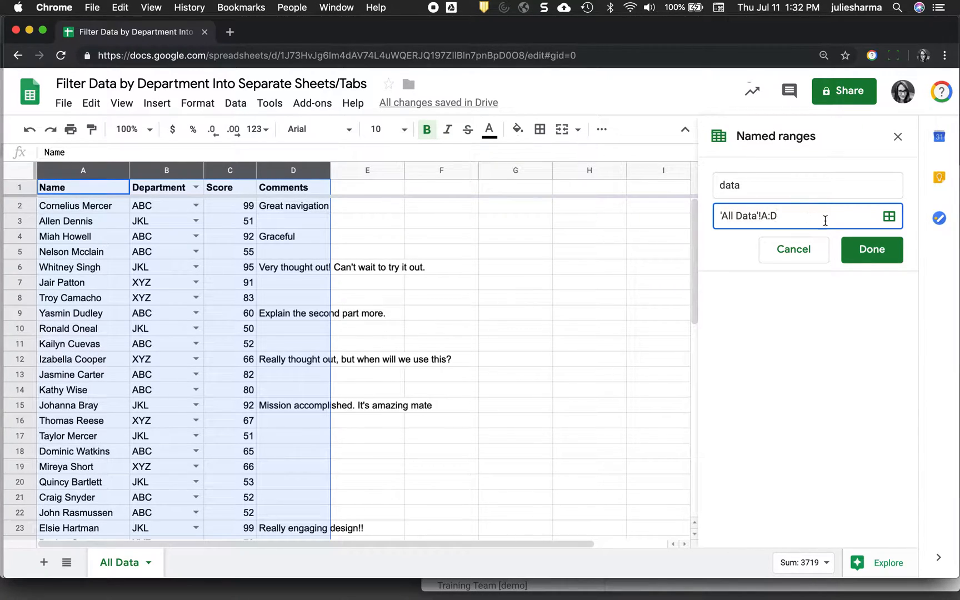
{"action": "left_click", "coordinate": [871, 249]}
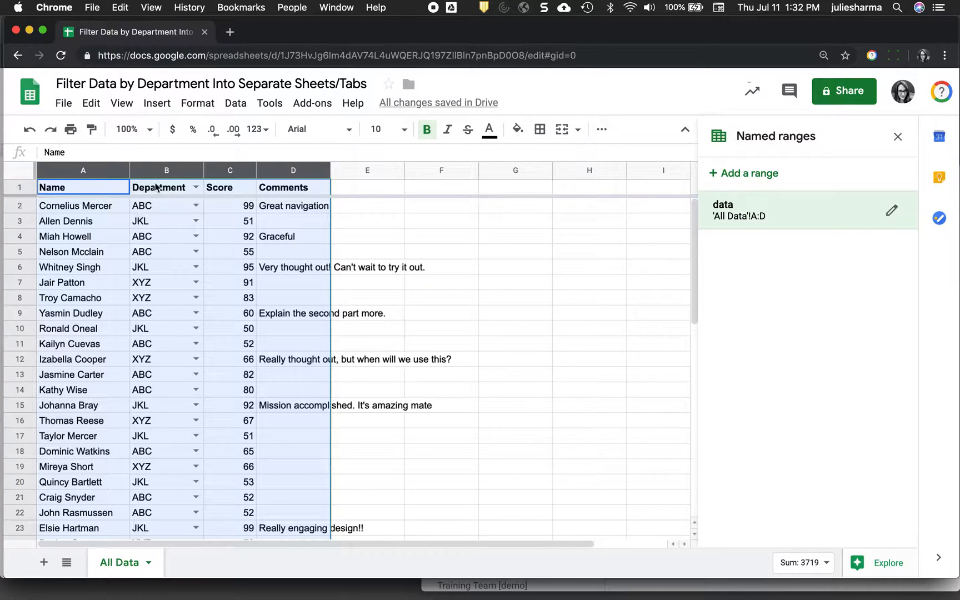
- Create a named range 'dep' covering column B, the Department column
{"action": "left_click", "coordinate": [166, 170]}
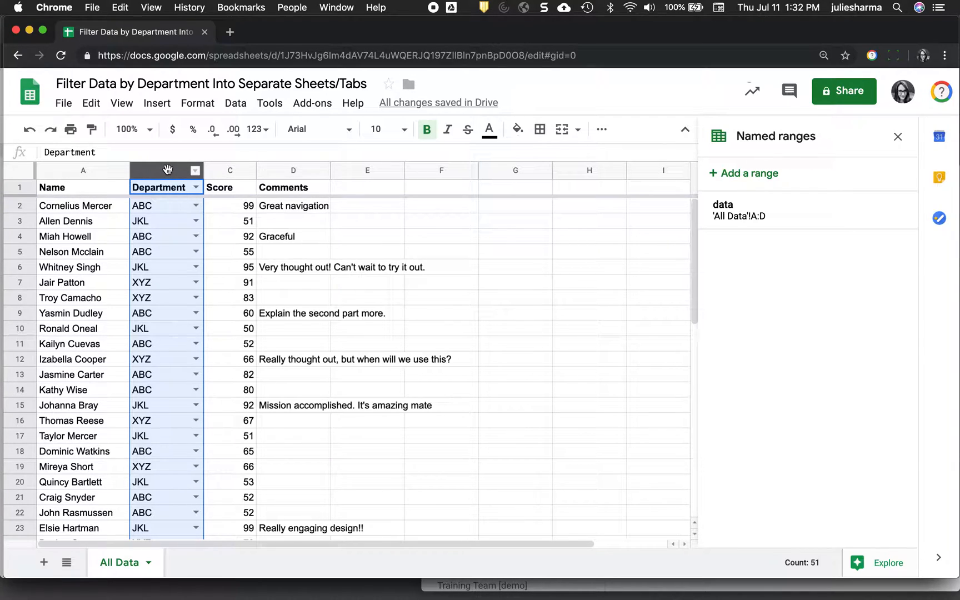
{"action": "mouse_move", "coordinate": [161, 256]}
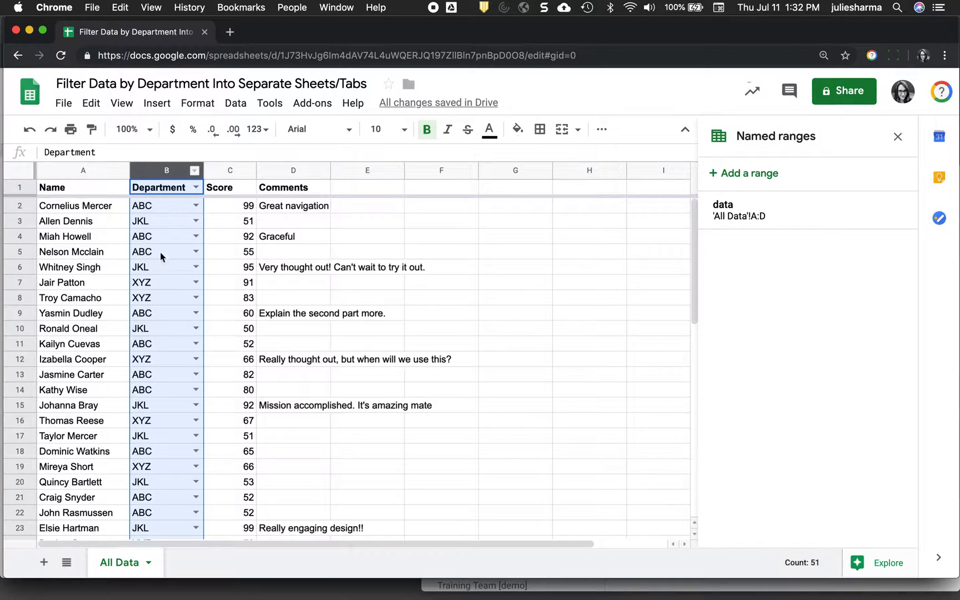
{"action": "mouse_move", "coordinate": [751, 174]}
{"action": "type", "text": "dep"}
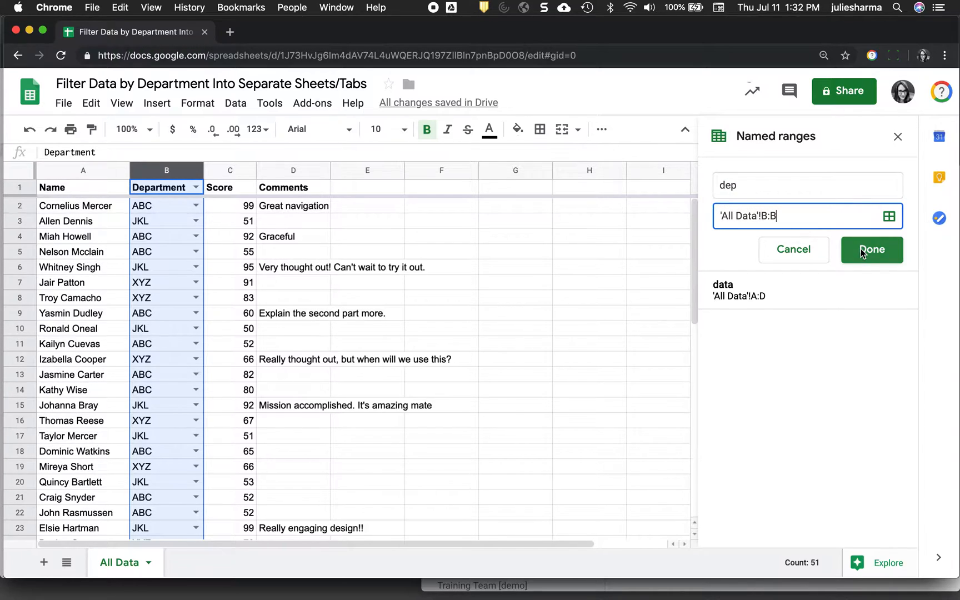
{"action": "left_click", "coordinate": [872, 249]}
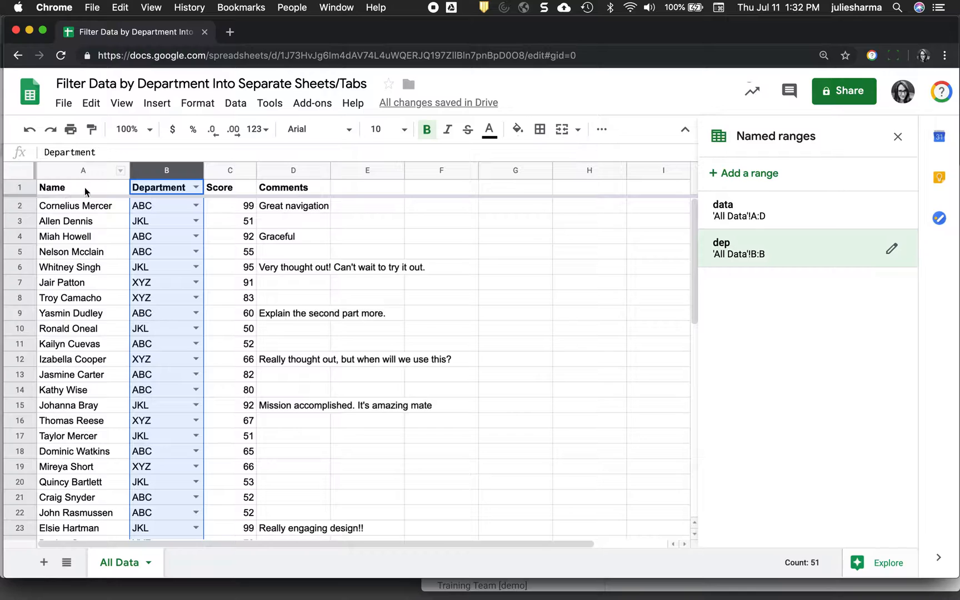
{"action": "mouse_move", "coordinate": [296, 200]}
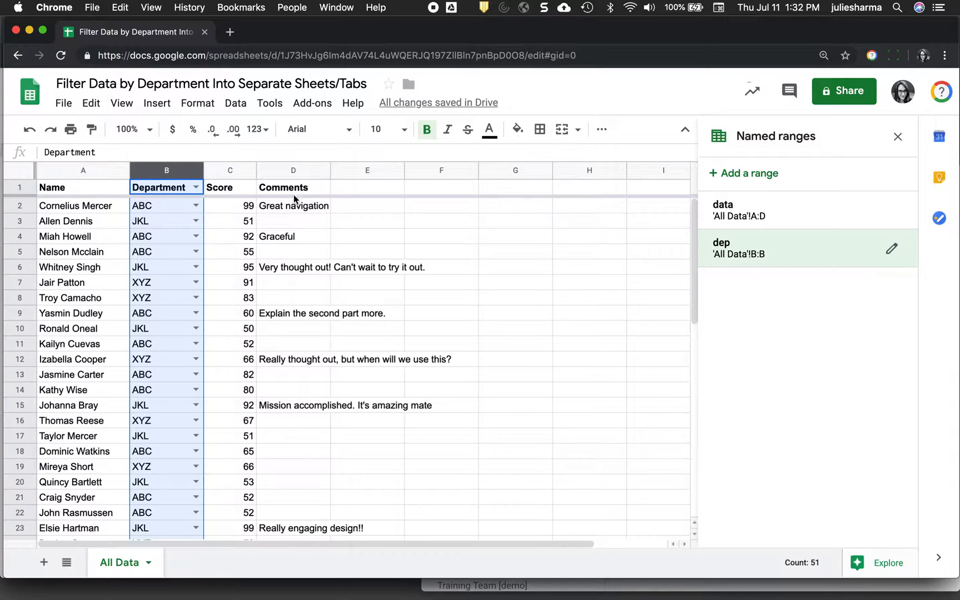
{"action": "mouse_move", "coordinate": [78, 189]}
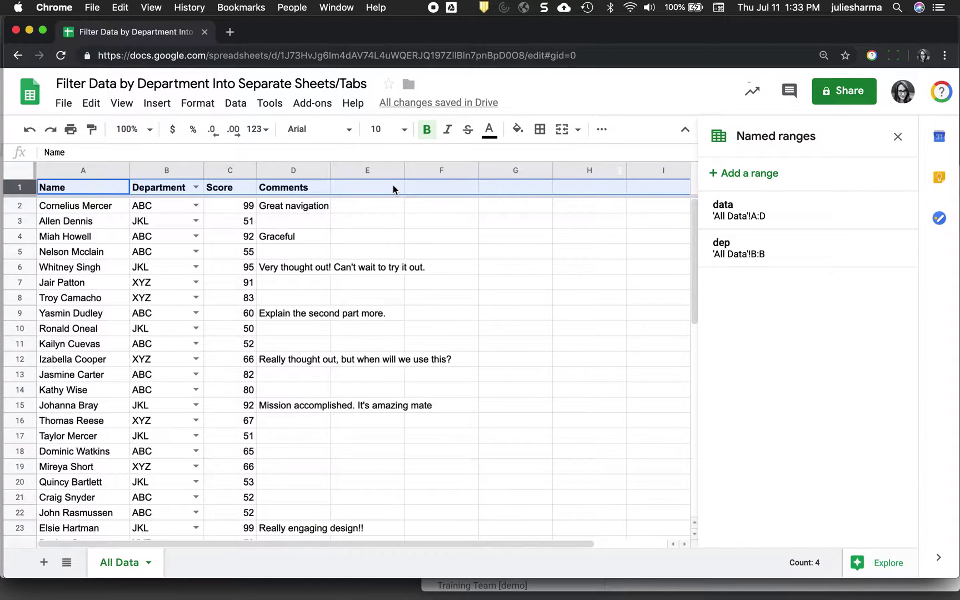
{"action": "mouse_move", "coordinate": [776, 188]}
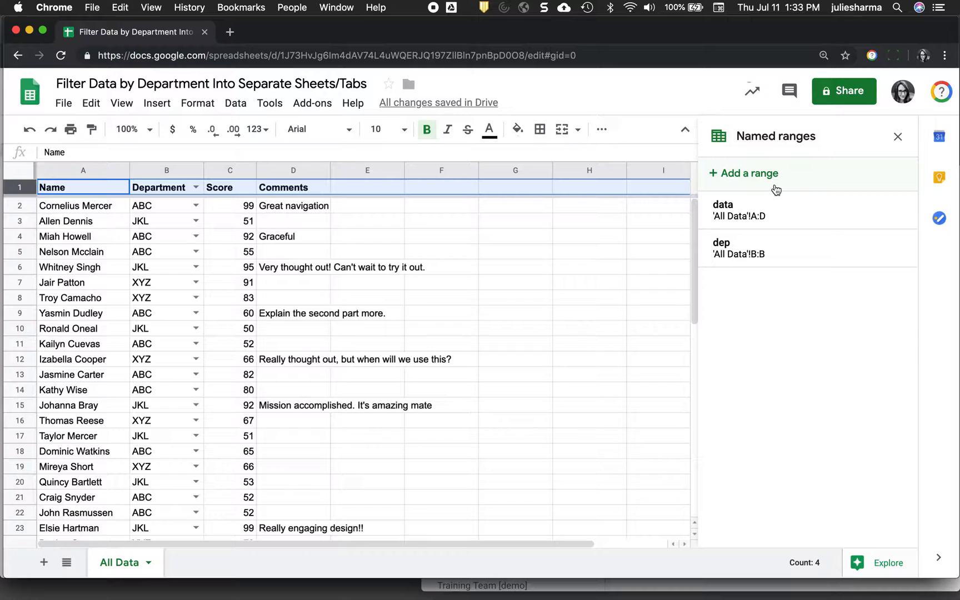
- Add a named range 'headers' covering row 1 of All Data
{"action": "left_click", "coordinate": [745, 174]}
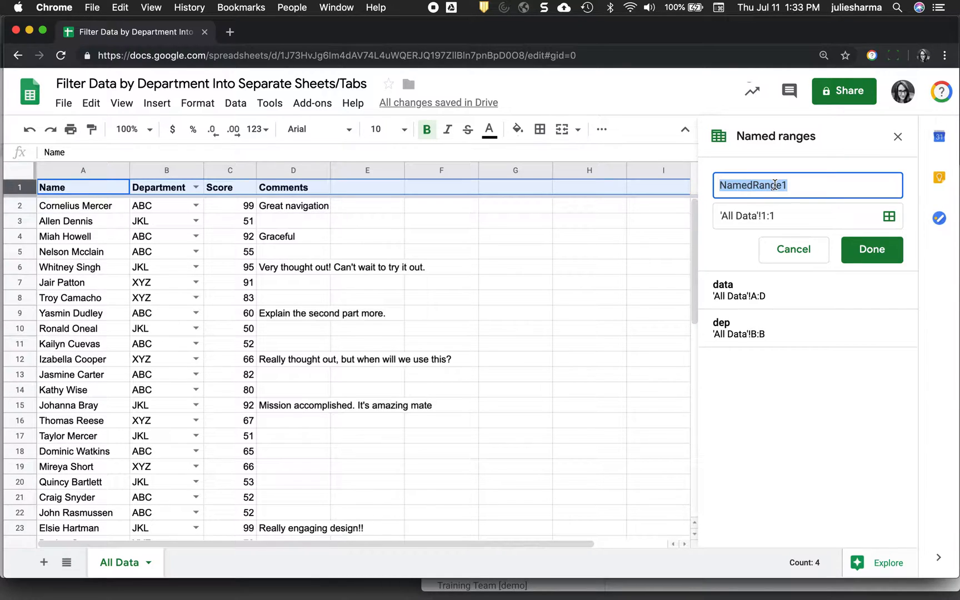
{"action": "type", "text": "headers"}
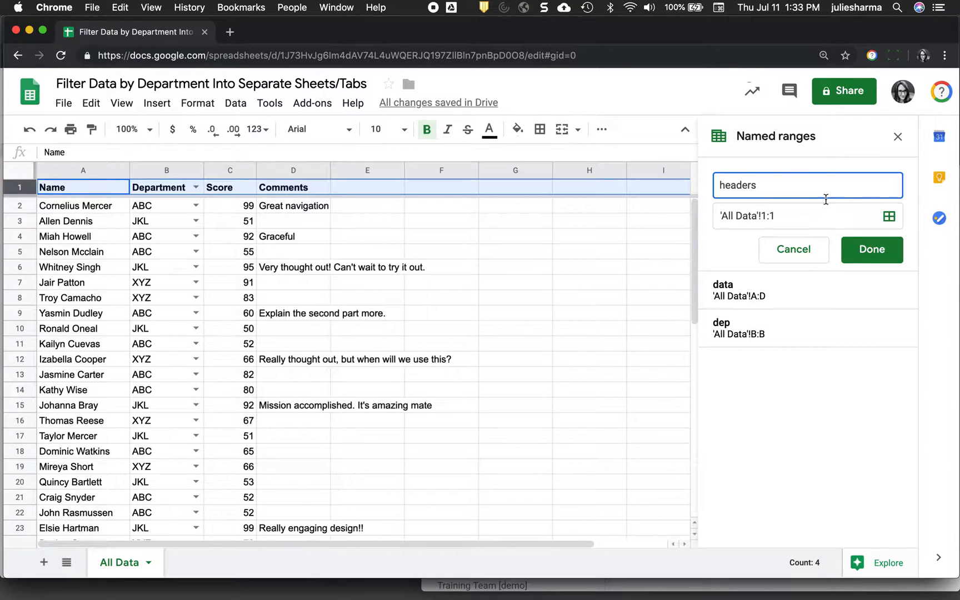
{"action": "left_click", "coordinate": [796, 215]}
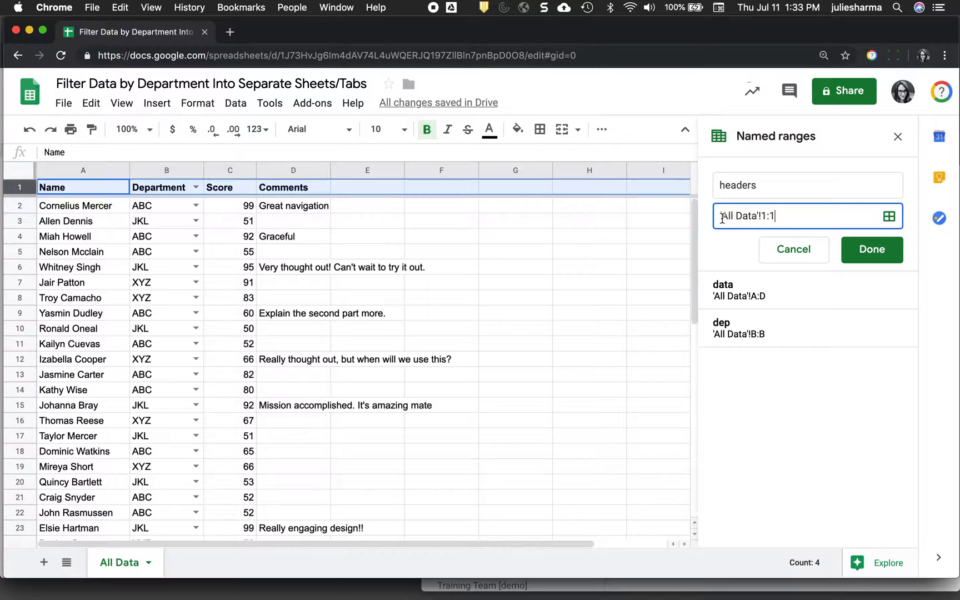
{"action": "left_click", "coordinate": [872, 250]}
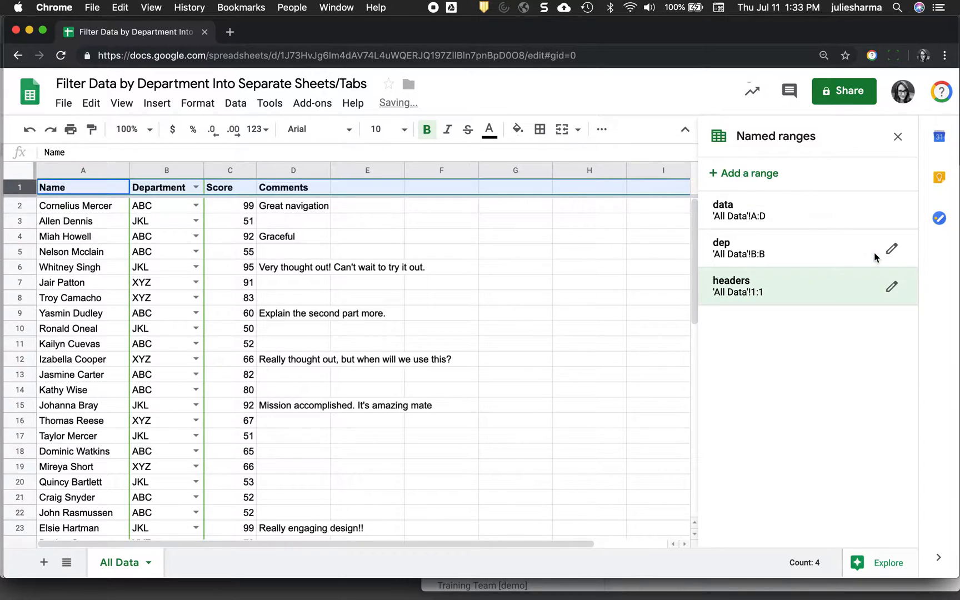
{"action": "mouse_move", "coordinate": [313, 356]}
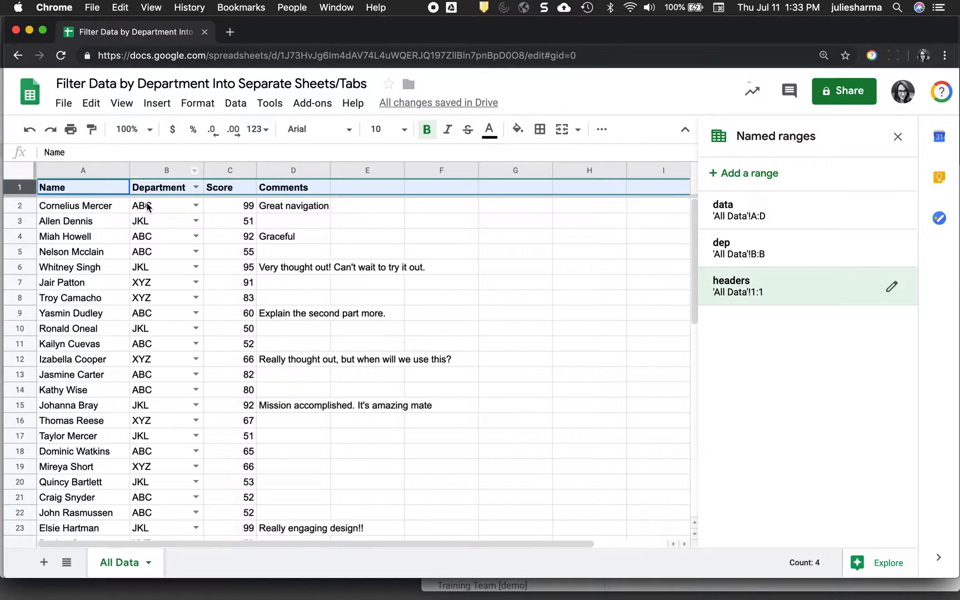
- Add a blank sheet beside All Data and rename its tab ABC
{"action": "left_click", "coordinate": [166, 206]}
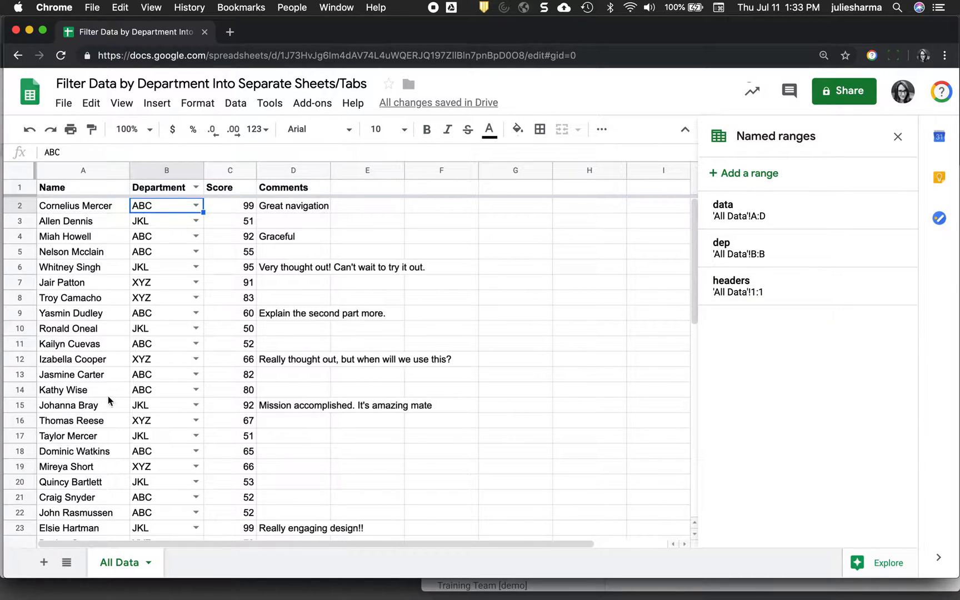
{"action": "left_click", "coordinate": [43, 563]}
{"action": "type", "text": "AB"}
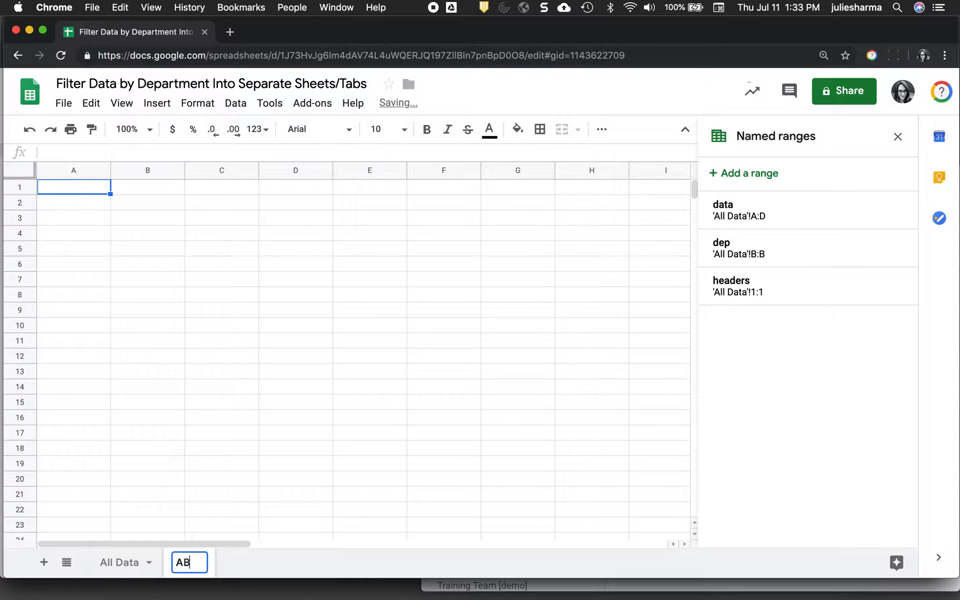
{"action": "type", "text": "C"}
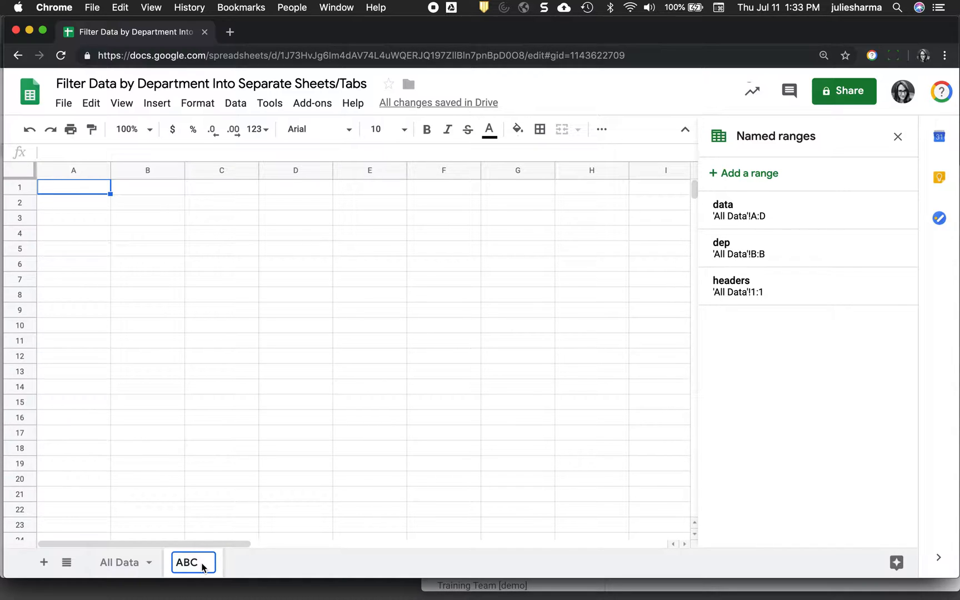
{"action": "left_click", "coordinate": [73, 218]}
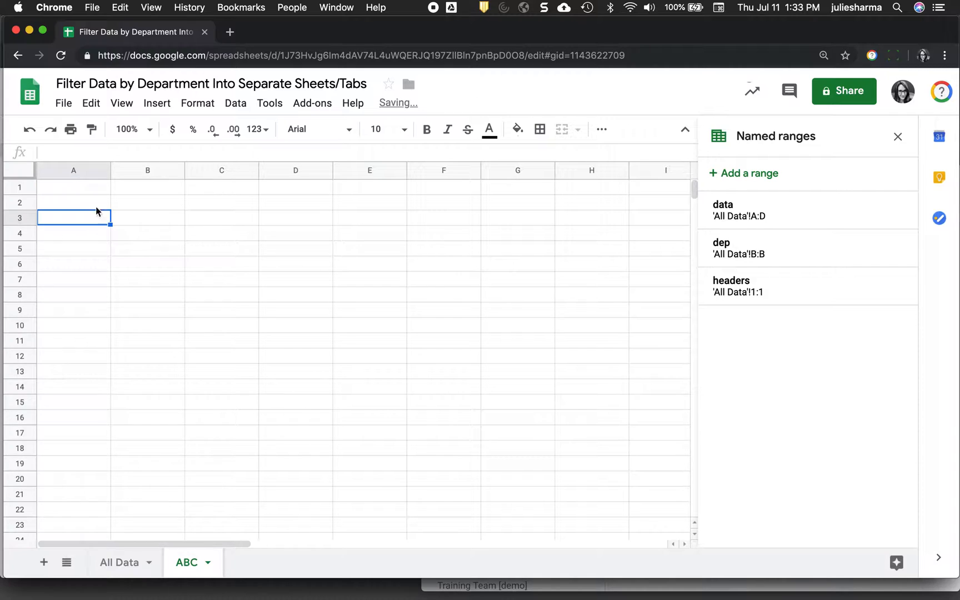
- Enter the label ABC into cell A1 of the ABC sheet
{"action": "type", "text": "ABC"}
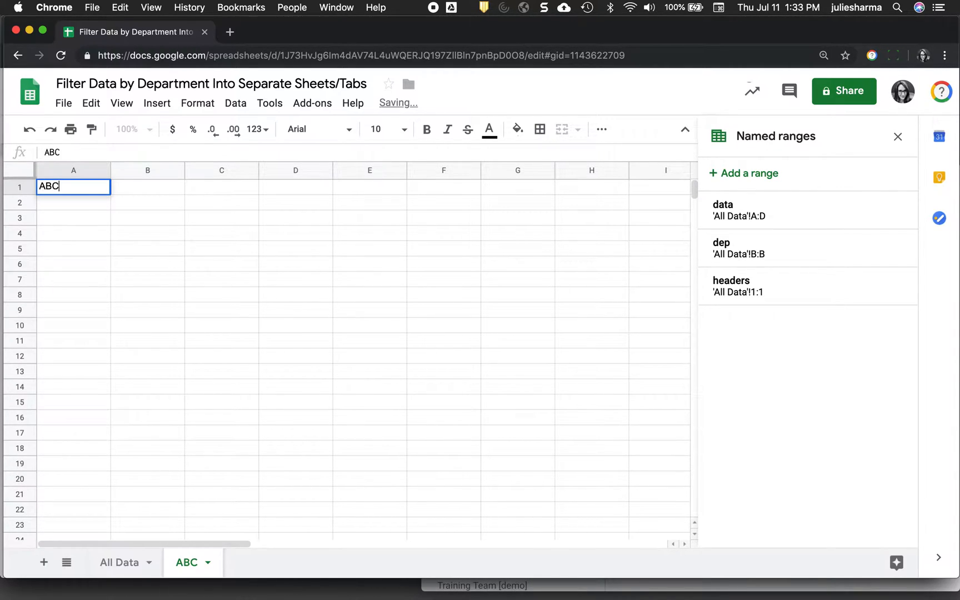
{"action": "key", "text": "Return"}
{"action": "type", "text": "="}
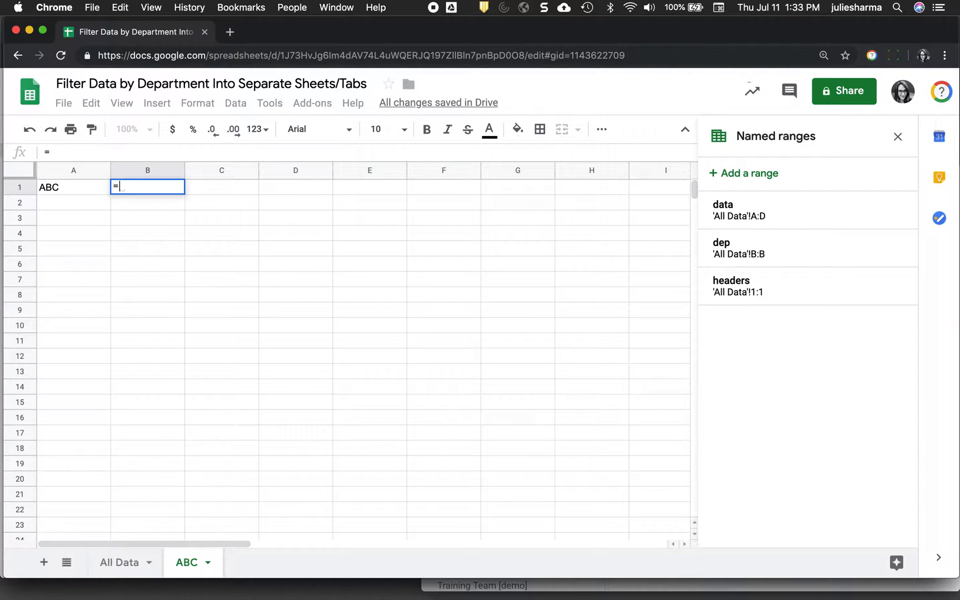
- Enter =query(headers) in B1 to pull Name, Department, Score, Comments across row 1
{"action": "type", "text": "query("}
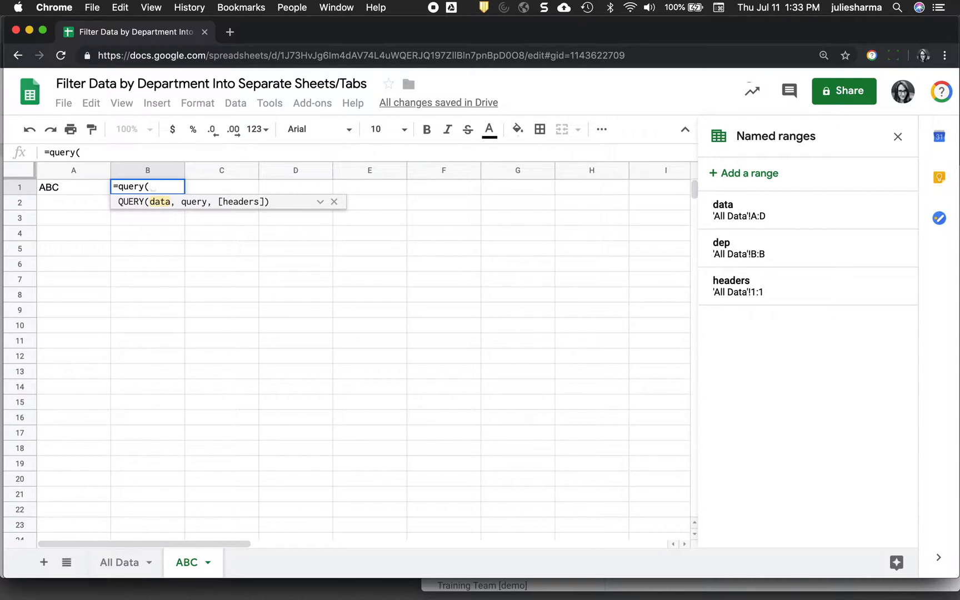
{"action": "type", "text": "hea"}
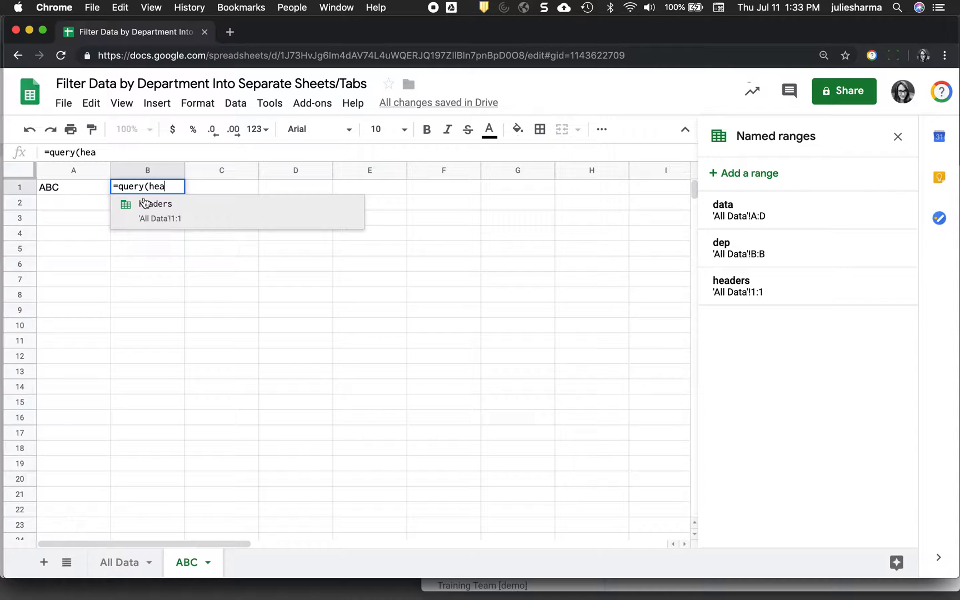
{"action": "mouse_move", "coordinate": [136, 212]}
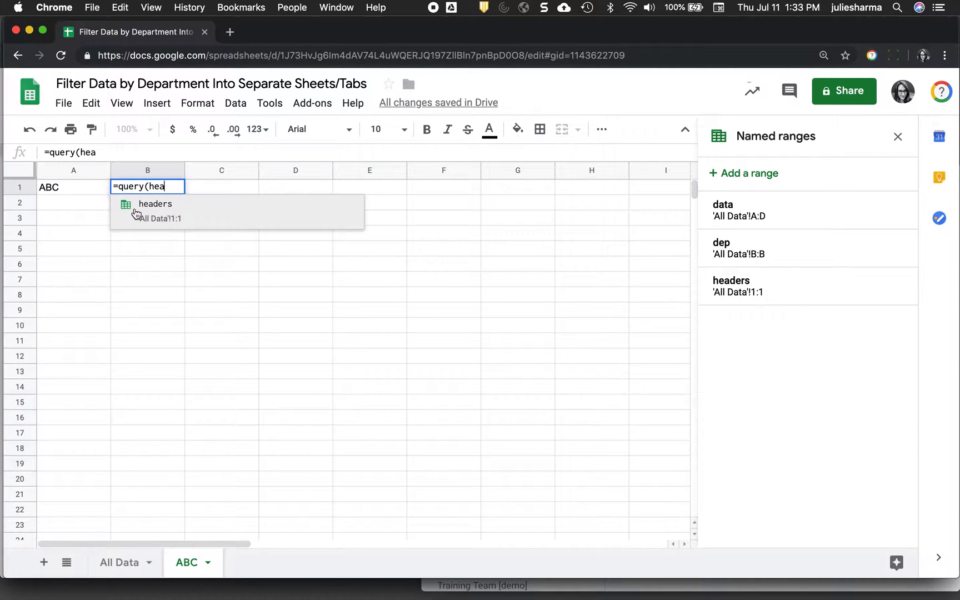
{"action": "mouse_move", "coordinate": [148, 207]}
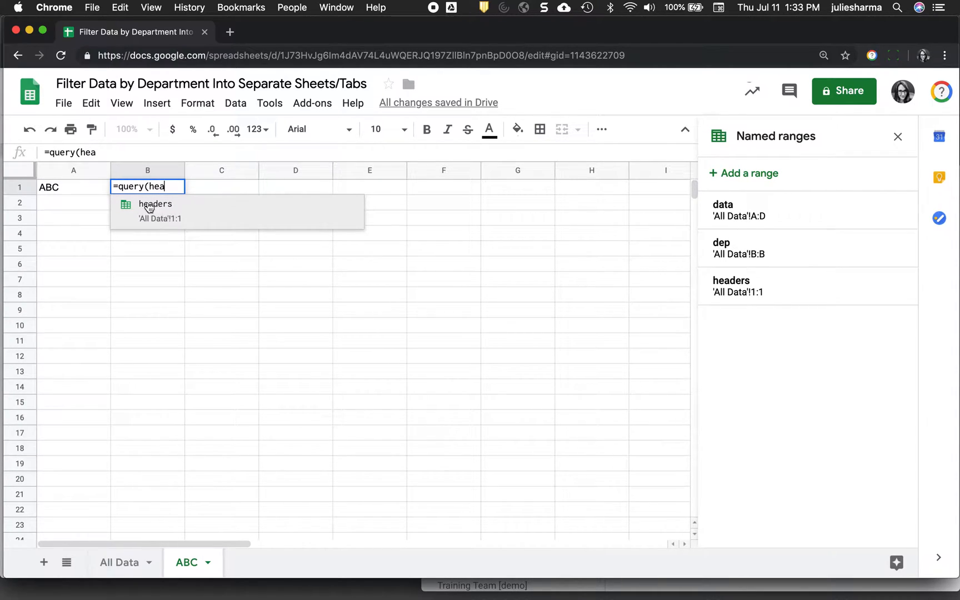
{"action": "mouse_move", "coordinate": [126, 212]}
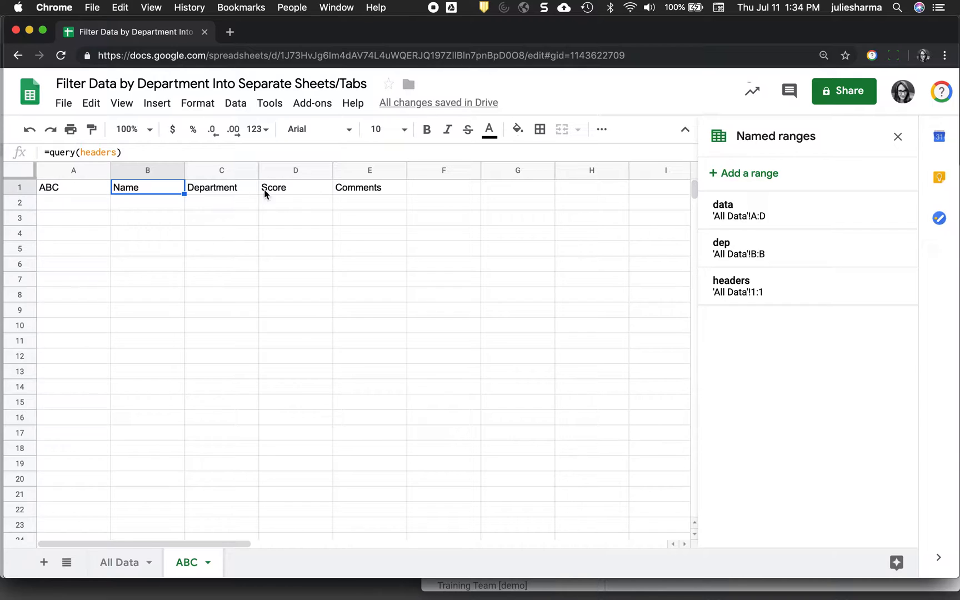
{"action": "left_click", "coordinate": [147, 202]}
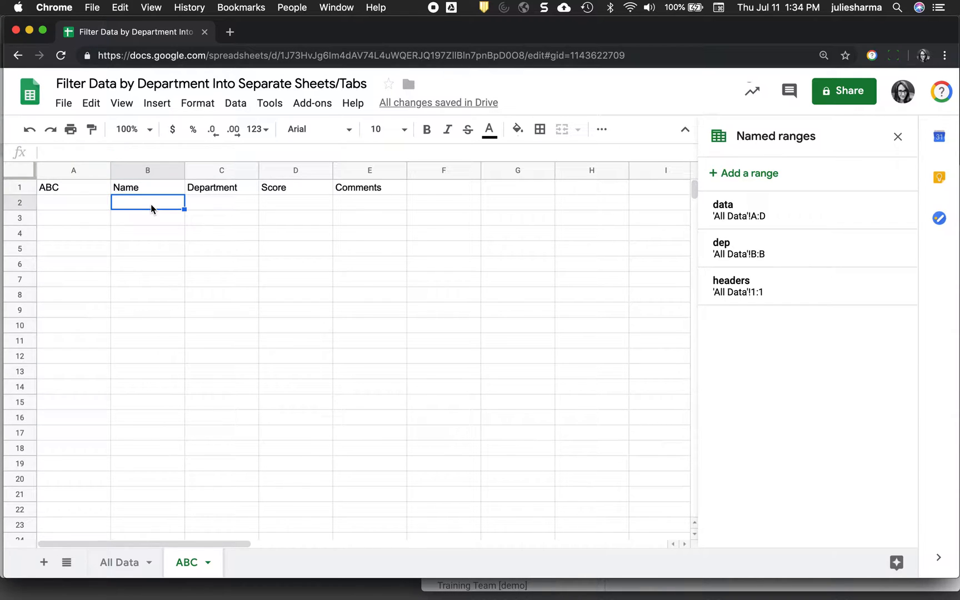
{"action": "mouse_move", "coordinate": [153, 206]}
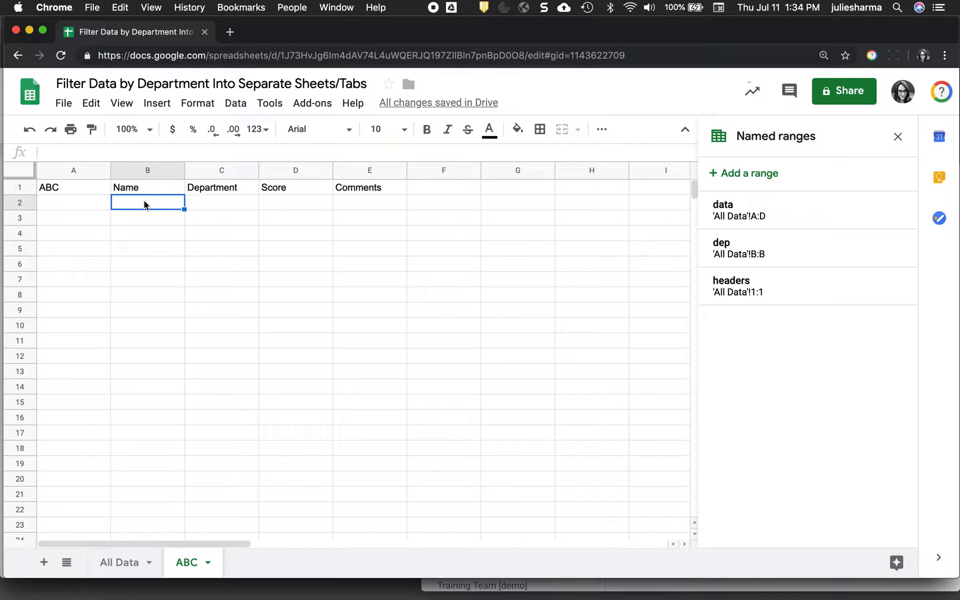
- Enter =filter(data,dep=A1) in B2 to list the ABC-department rows
{"action": "type", "text": "=filter("}
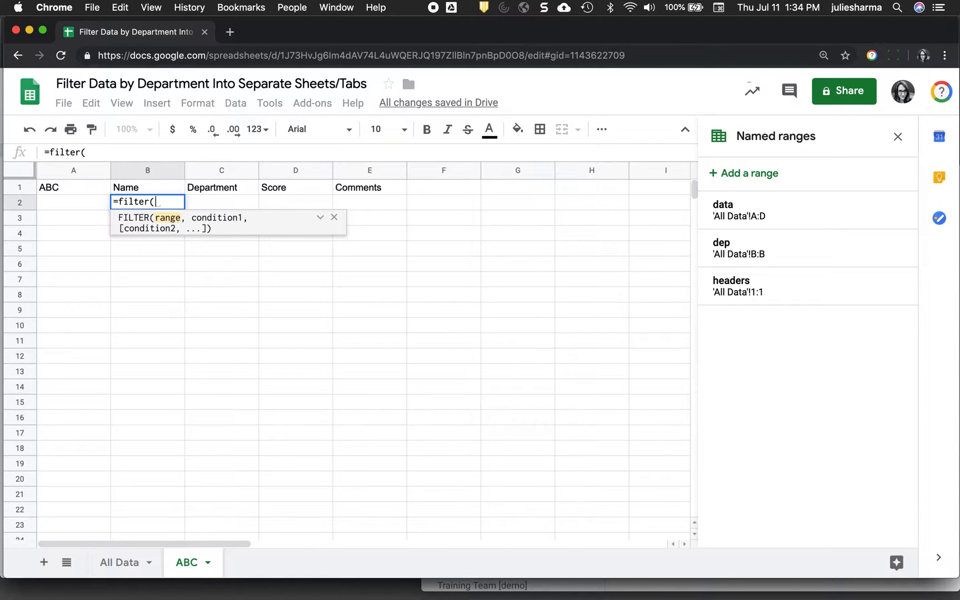
{"action": "type", "text": "da"}
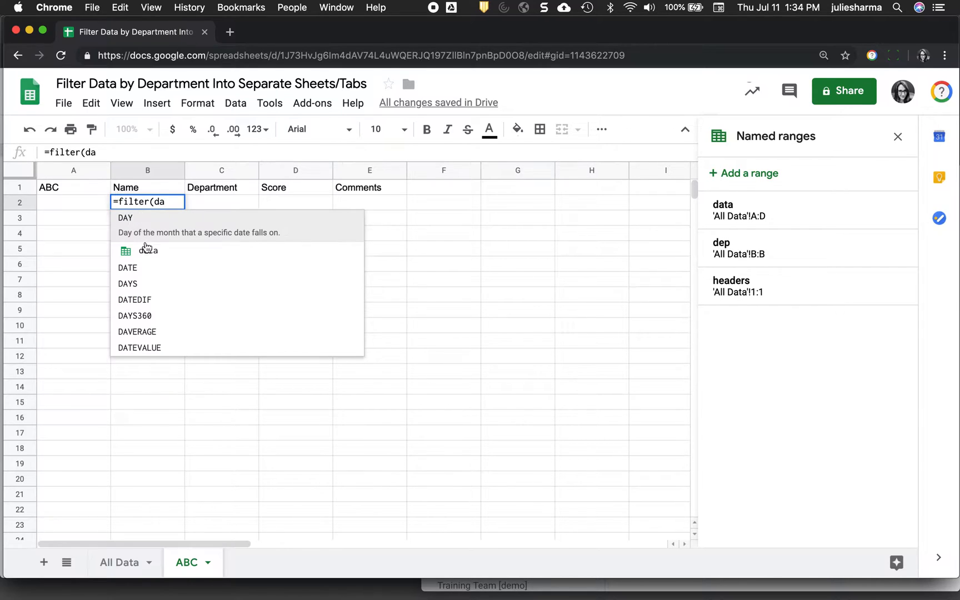
{"action": "mouse_move", "coordinate": [148, 243]}
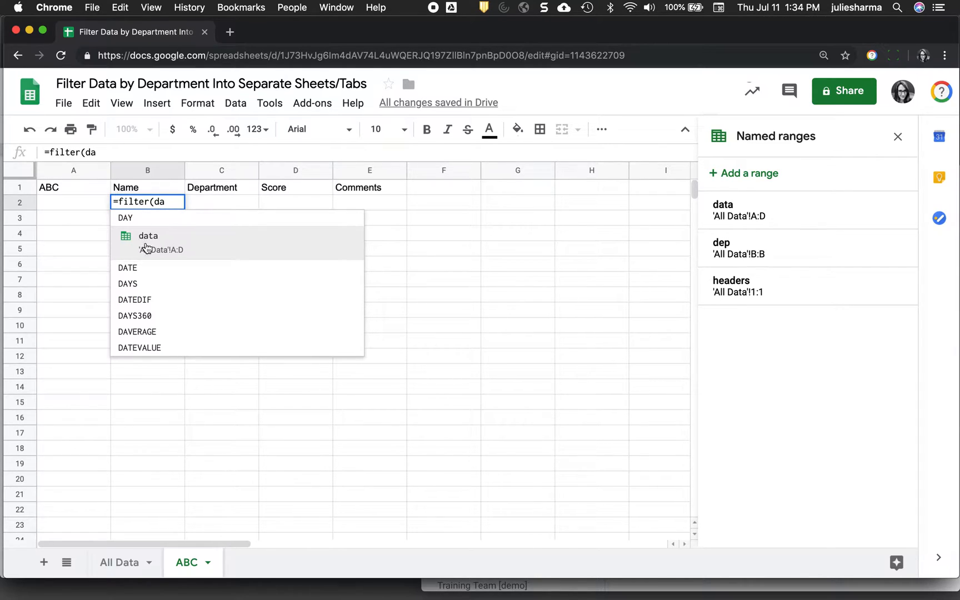
{"action": "mouse_move", "coordinate": [129, 243]}
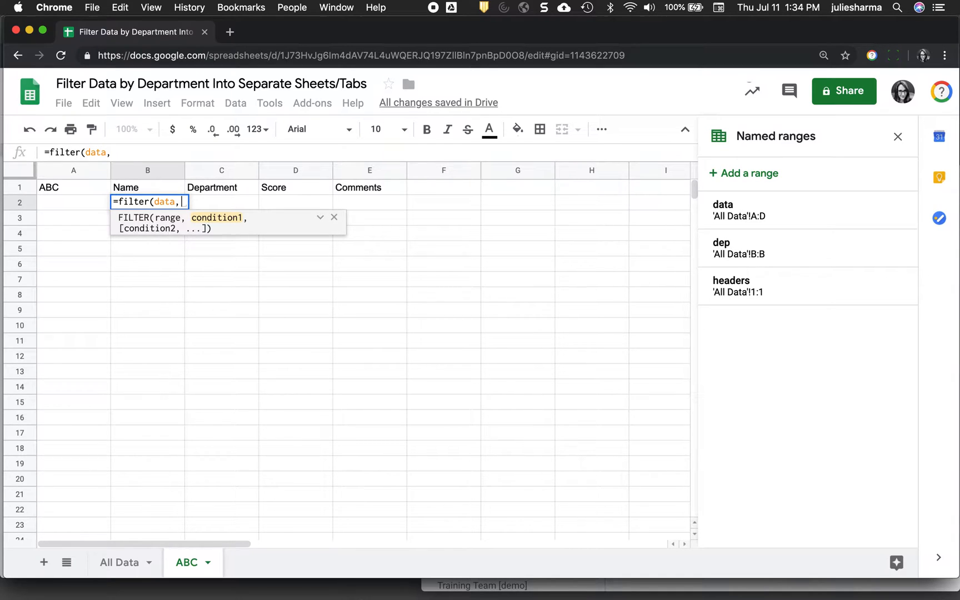
{"action": "type", "text": "dep="}
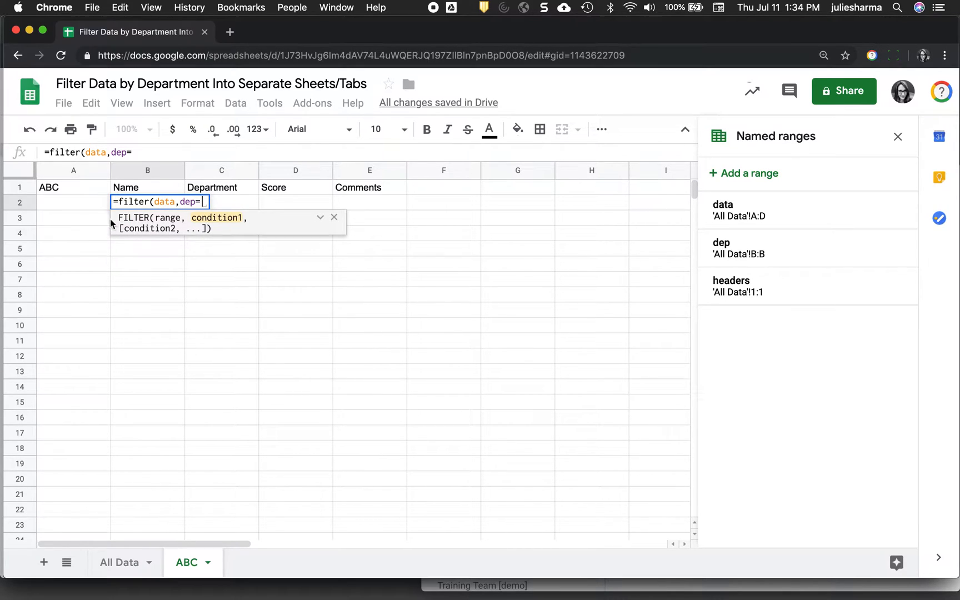
{"action": "mouse_move", "coordinate": [59, 191]}
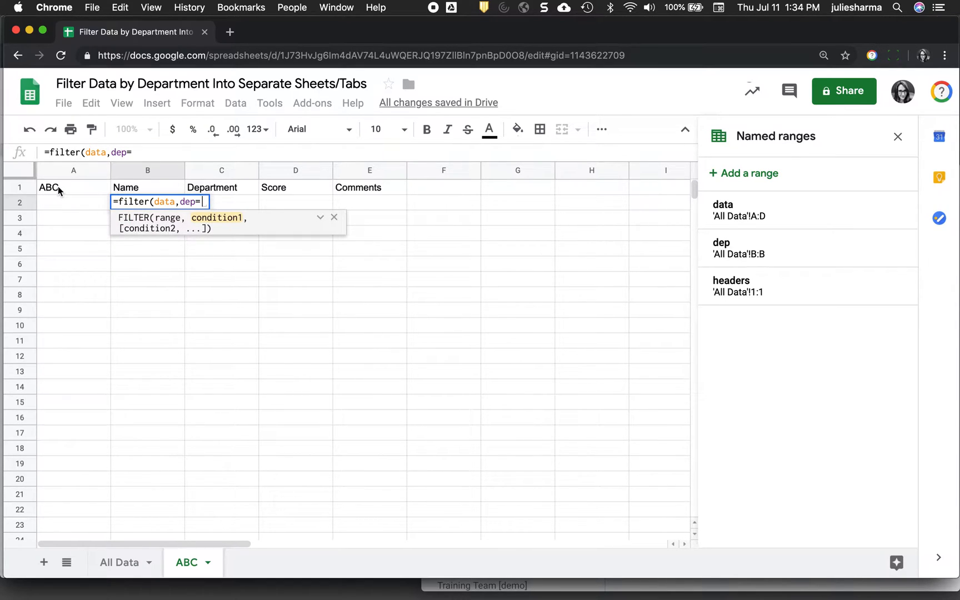
{"action": "left_click", "coordinate": [73, 188]}
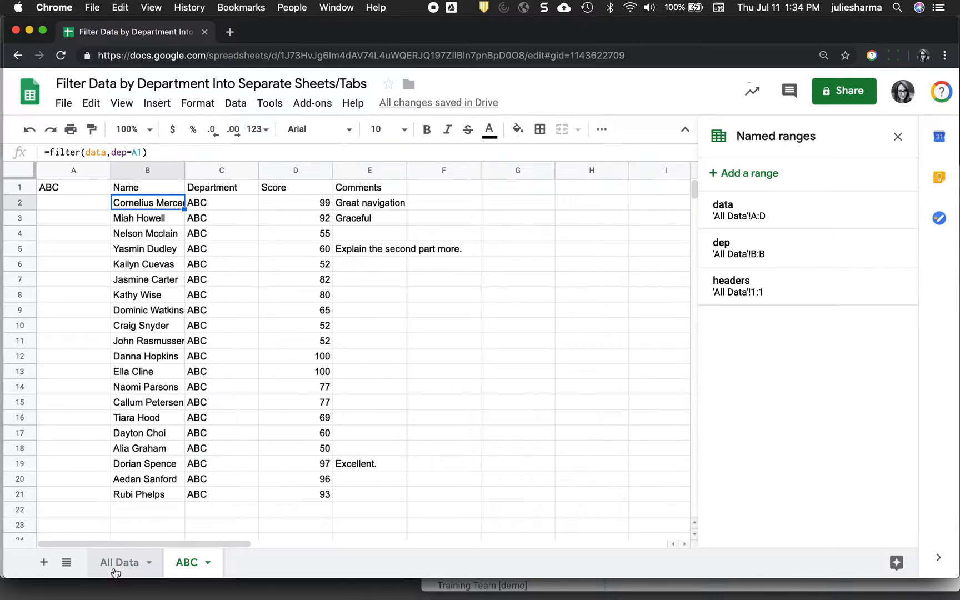
{"action": "mouse_move", "coordinate": [166, 194]}
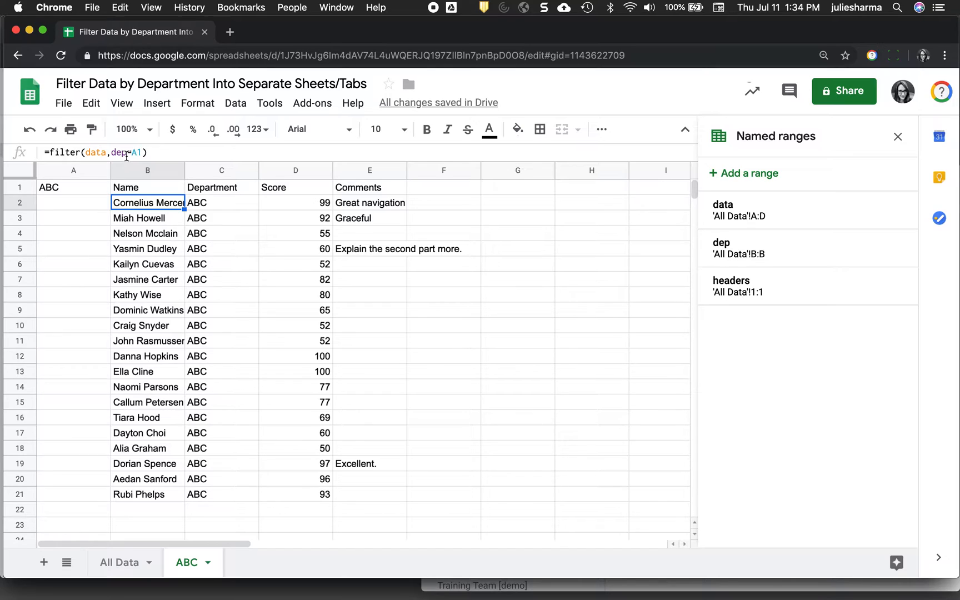
- Bring up the ABC sheet tab's menu so it can be duplicated
{"action": "left_click", "coordinate": [73, 264]}
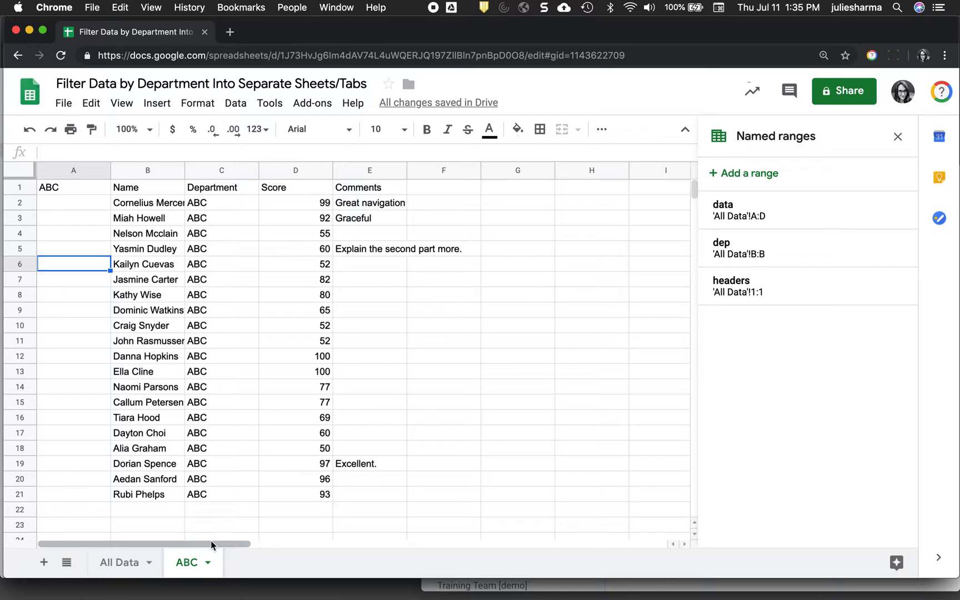
{"action": "mouse_move", "coordinate": [208, 568]}
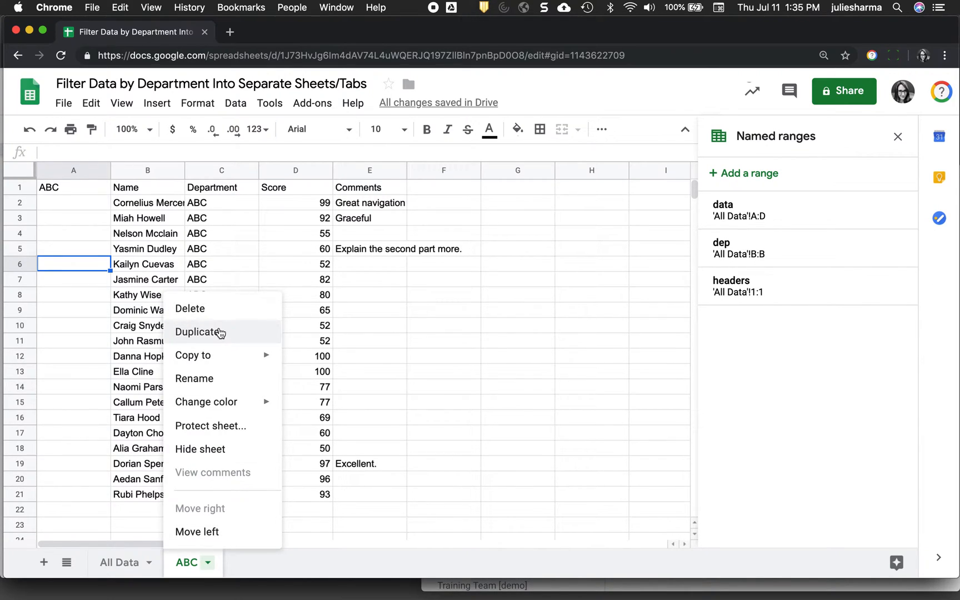
- Duplicate the ABC sheet as JKL with JKL in A1
{"action": "left_click", "coordinate": [200, 333]}
{"action": "type", "text": "JKL"}
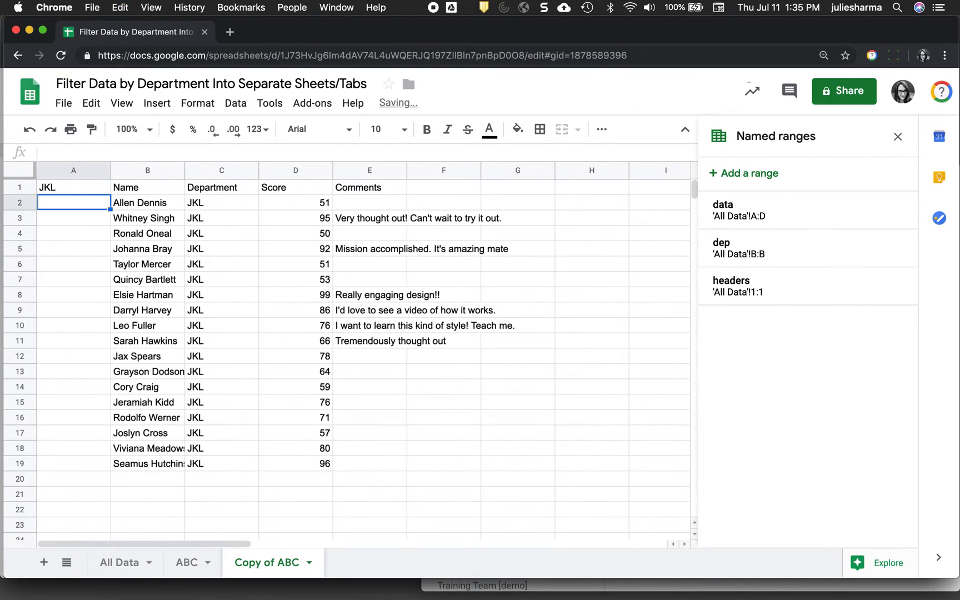
{"action": "left_click", "coordinate": [73, 188]}
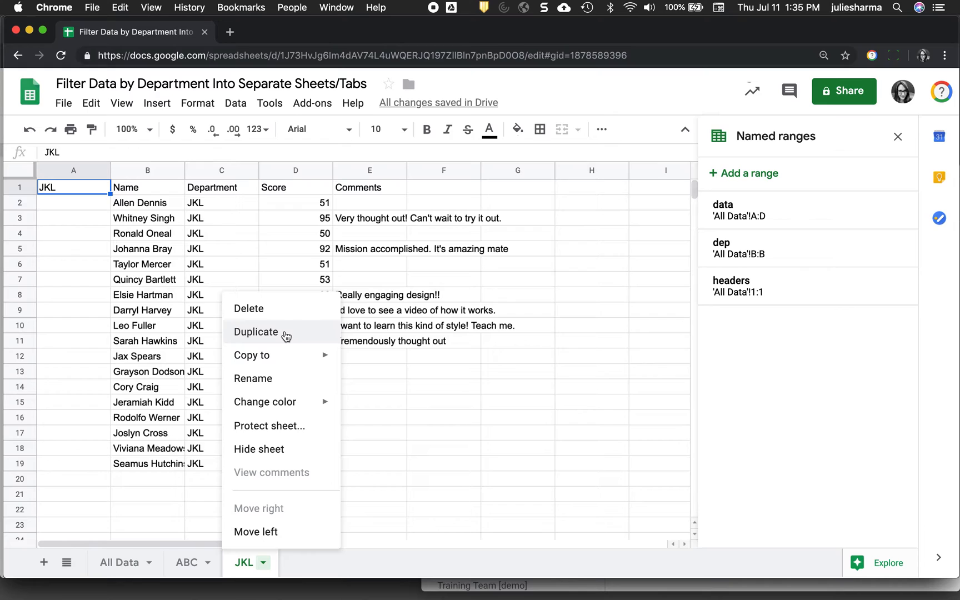
- Duplicate the JKL sheet as XYZ with XYZ in A1
{"action": "left_click", "coordinate": [256, 333]}
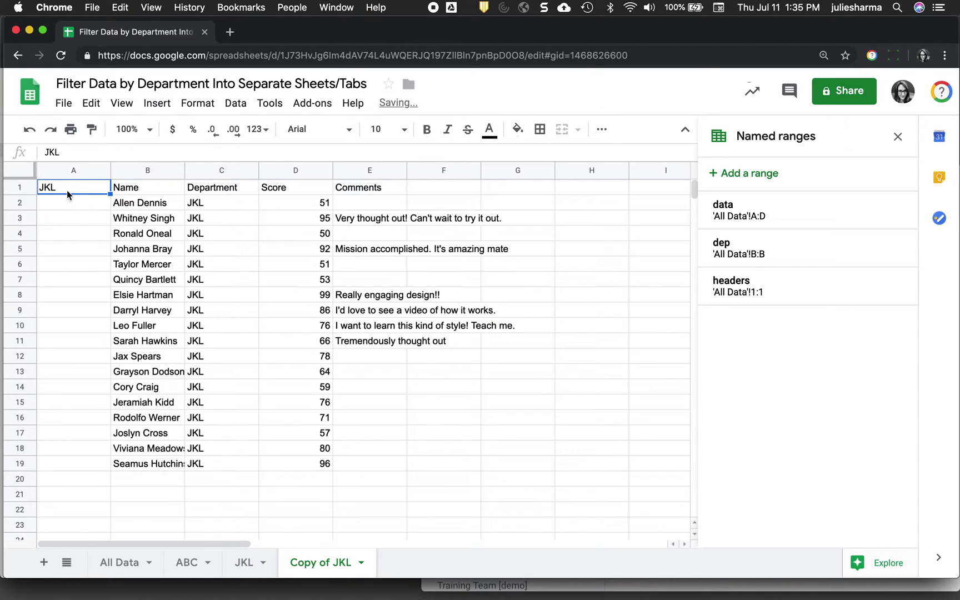
{"action": "type", "text": "XYZ"}
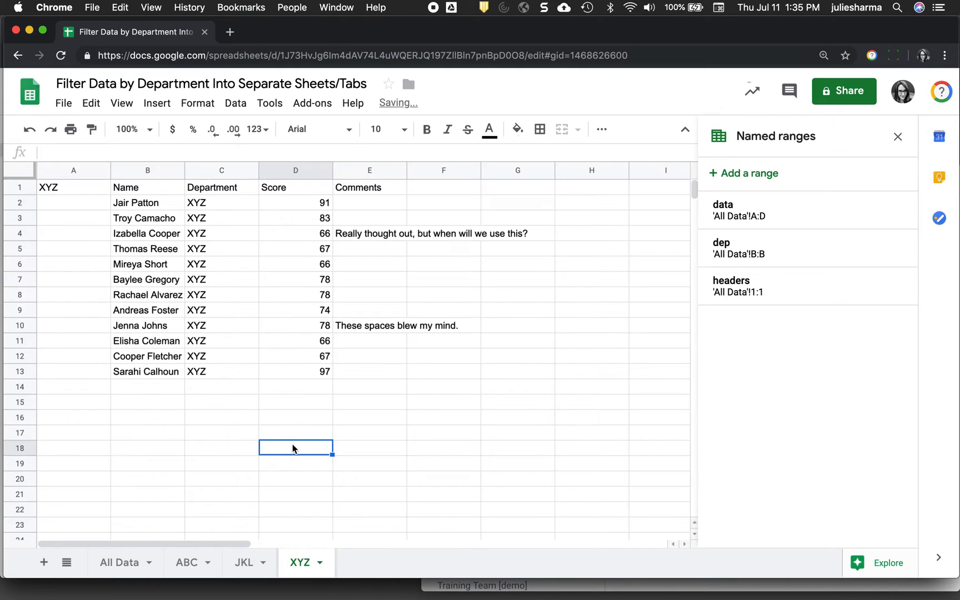
{"action": "mouse_move", "coordinate": [171, 504]}
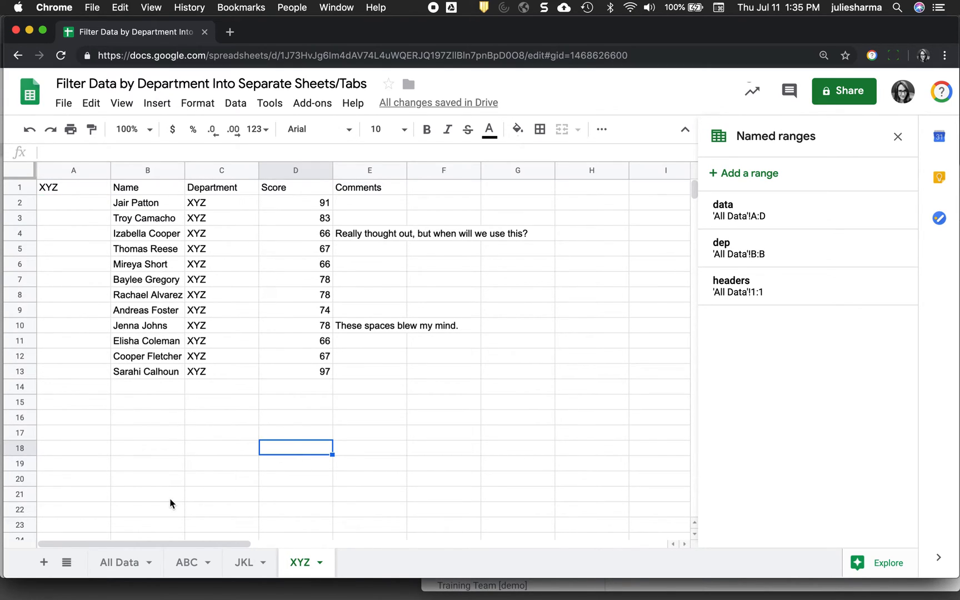
{"action": "mouse_move", "coordinate": [125, 563]}
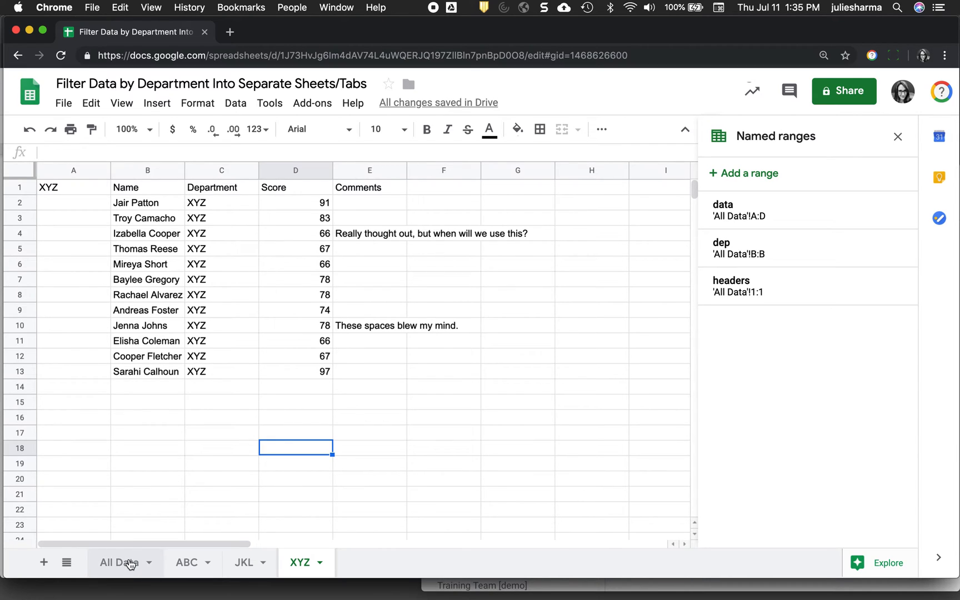
{"action": "left_click", "coordinate": [119, 563]}
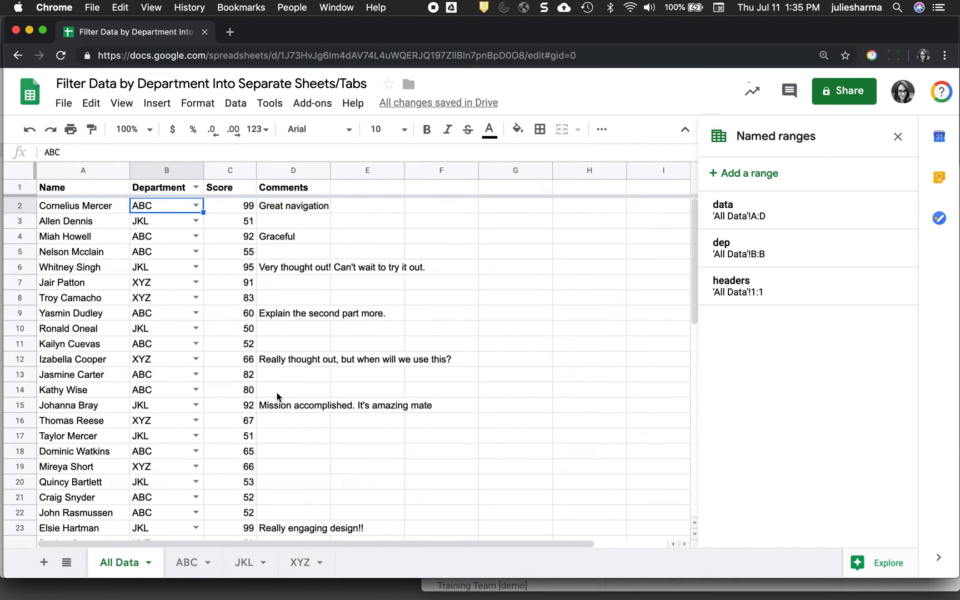
{"action": "mouse_move", "coordinate": [639, 273]}
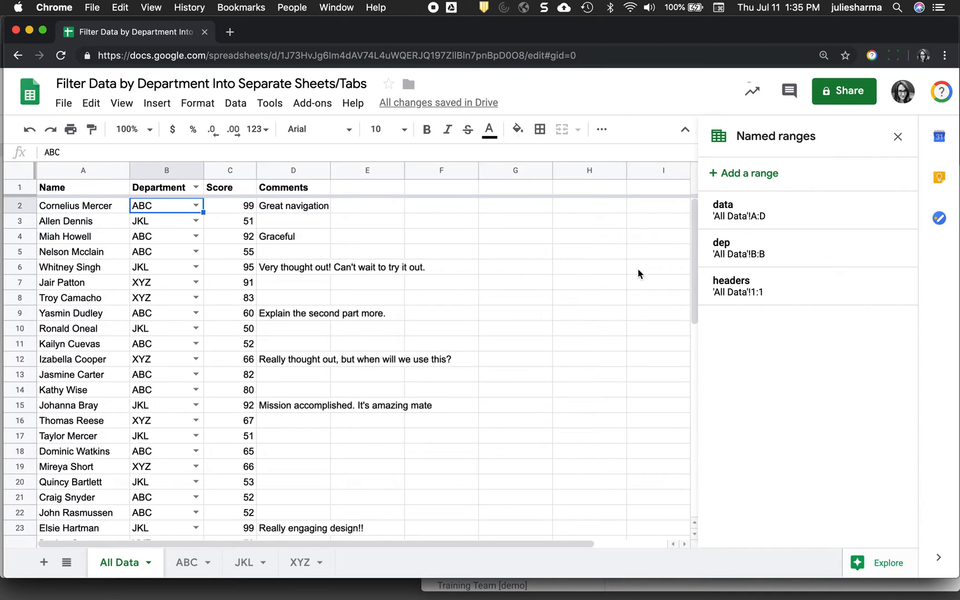
{"action": "mouse_move", "coordinate": [767, 217]}
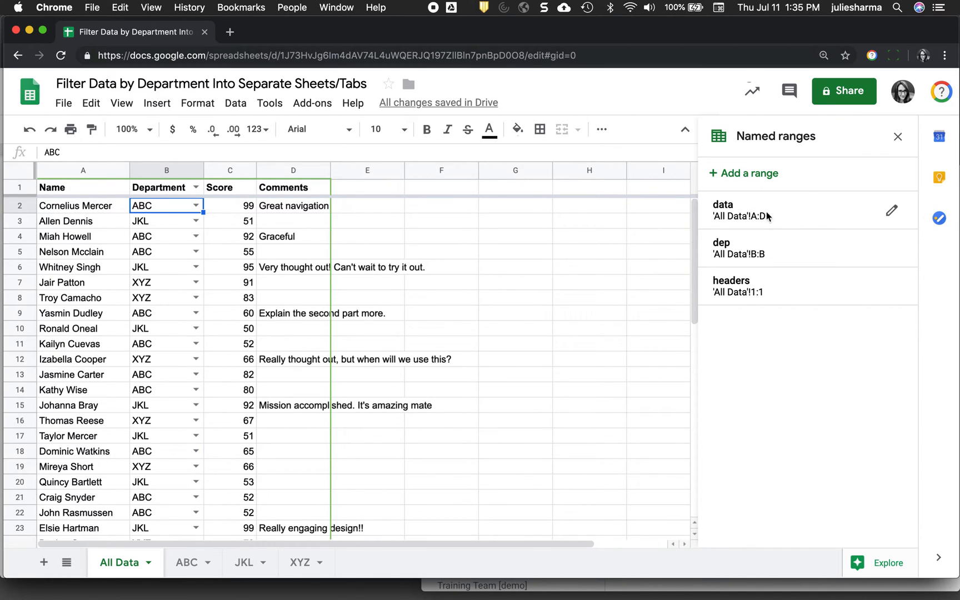
{"action": "scroll", "scroll_direction": "down", "scroll_amount": 3}
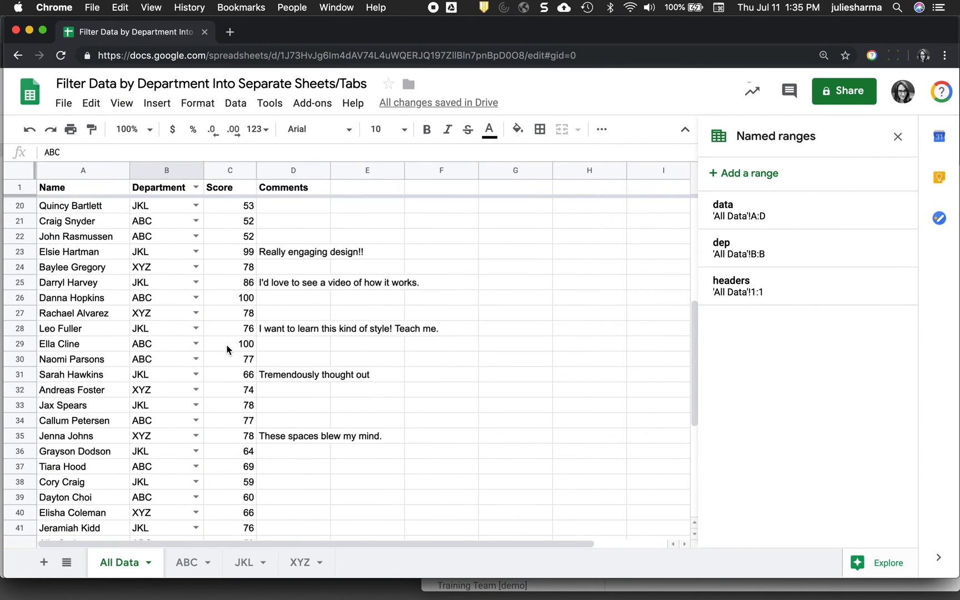
{"action": "scroll", "scroll_direction": "down", "scroll_amount": 3}
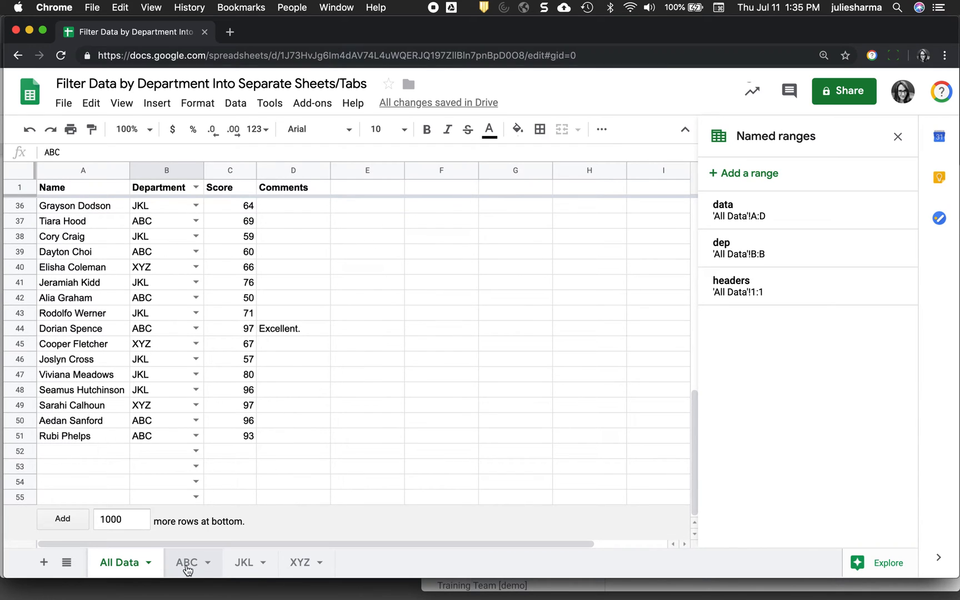
{"action": "left_click", "coordinate": [299, 562]}
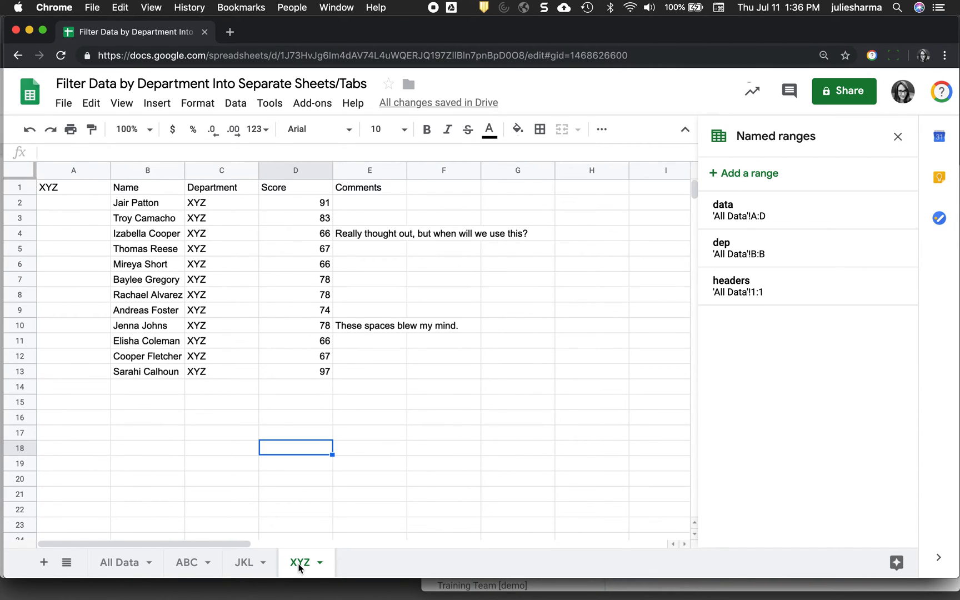
{"action": "mouse_move", "coordinate": [210, 568]}
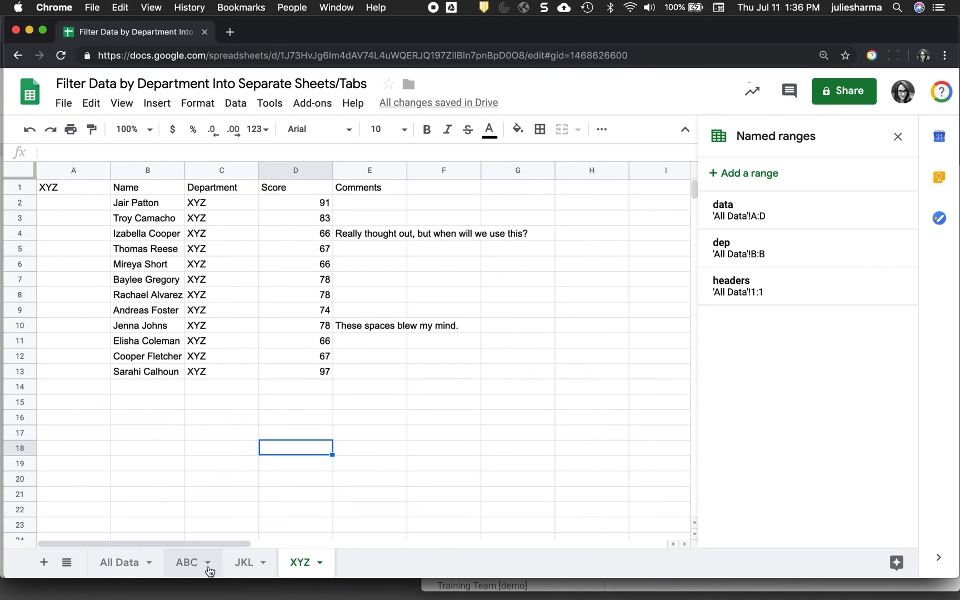
- Switch to the ABC sheet to review its filtered ABC-department rows
{"action": "left_click", "coordinate": [187, 562]}
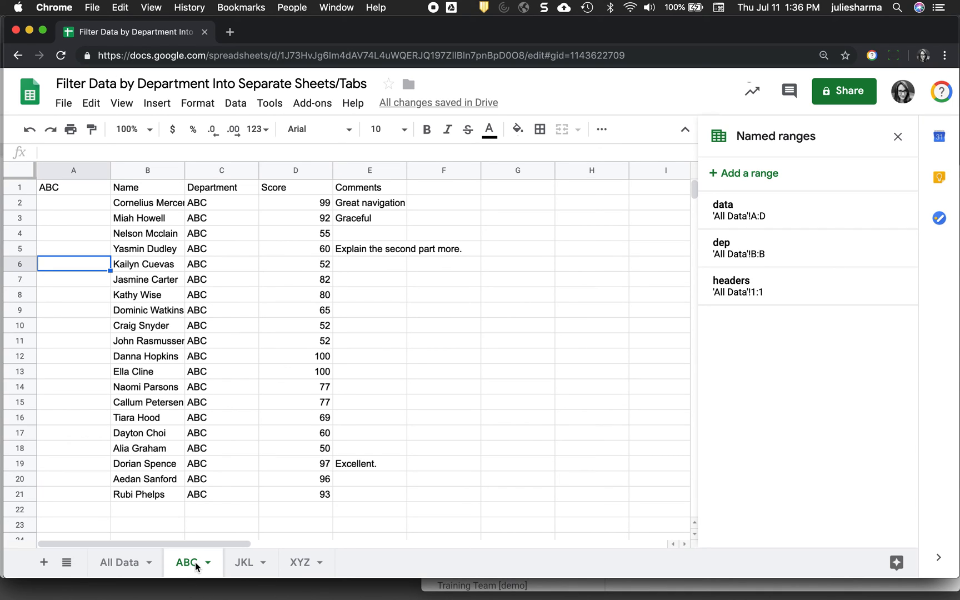
{"action": "mouse_move", "coordinate": [121, 562]}
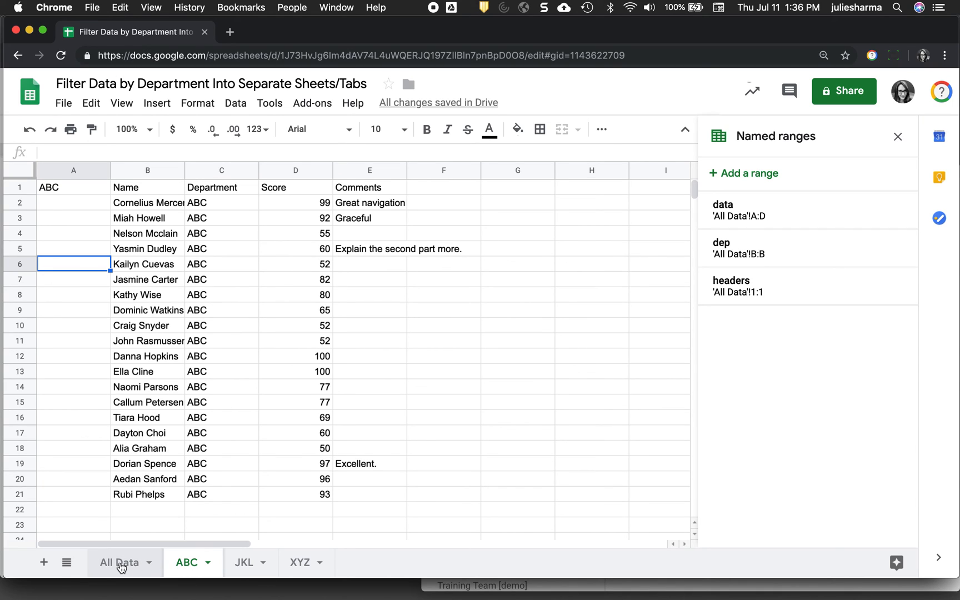
{"action": "mouse_move", "coordinate": [273, 256]}
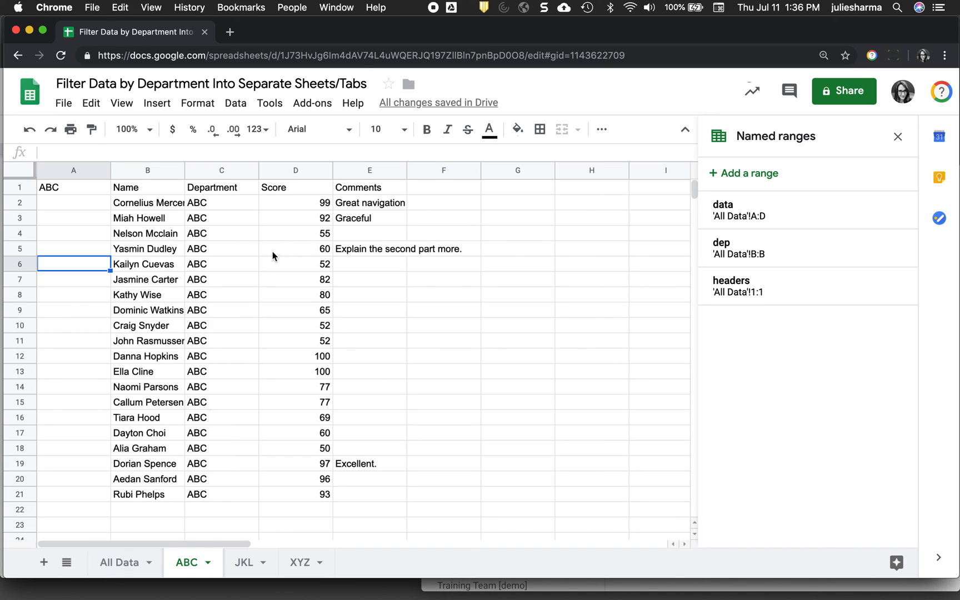